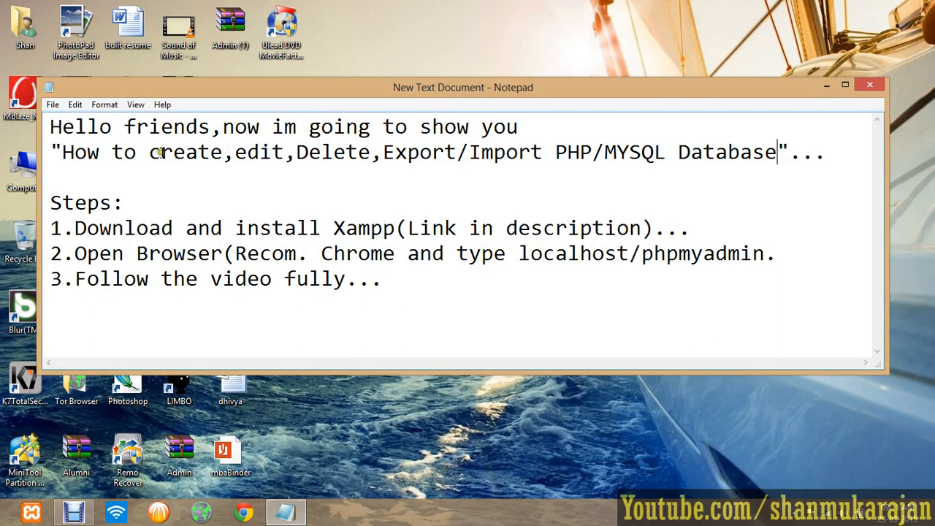
Step: Review the tutorial notes, highlighting the title and localhost/phpmyadmin address, then minimize Notepad
{"action": "left_click_drag", "start_coordinate": [149, 152], "coordinate": [471, 152]}
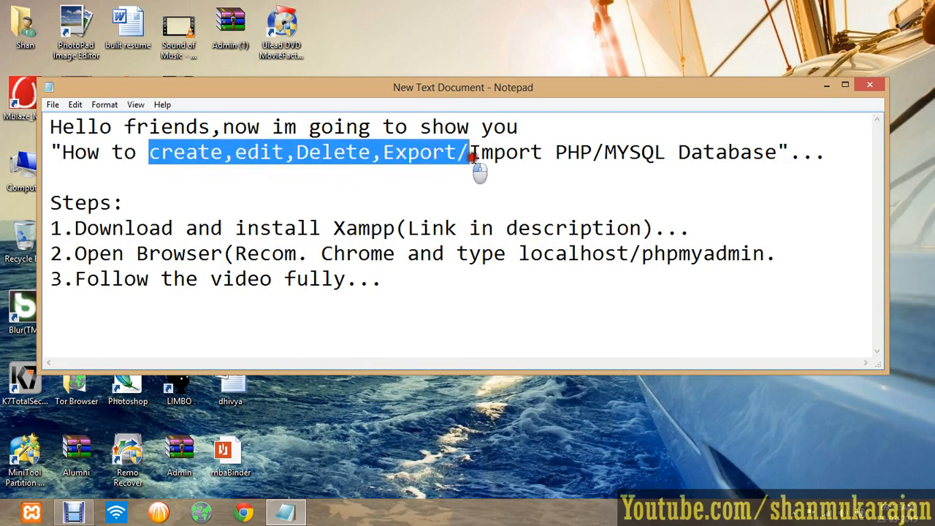
{"action": "left_click", "coordinate": [533, 152]}
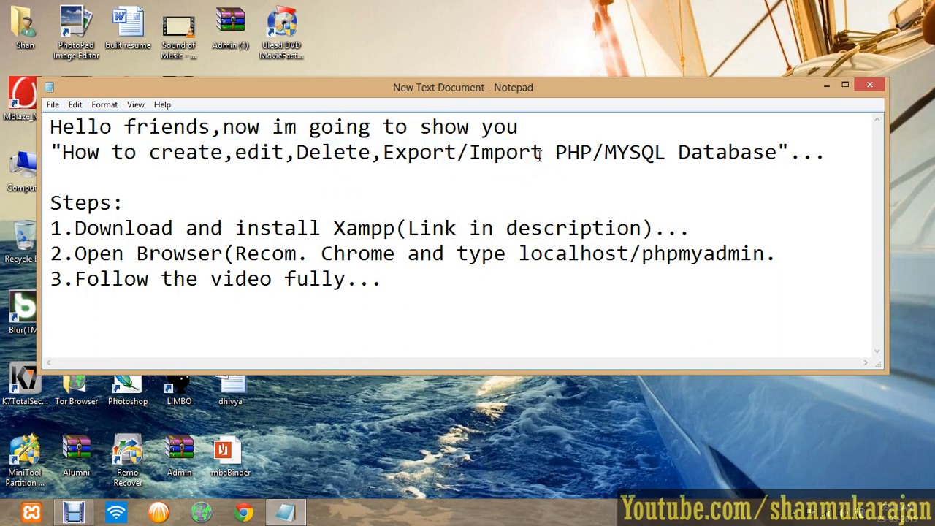
{"action": "left_click_drag", "start_coordinate": [463, 87], "coordinate": [473, 112]}
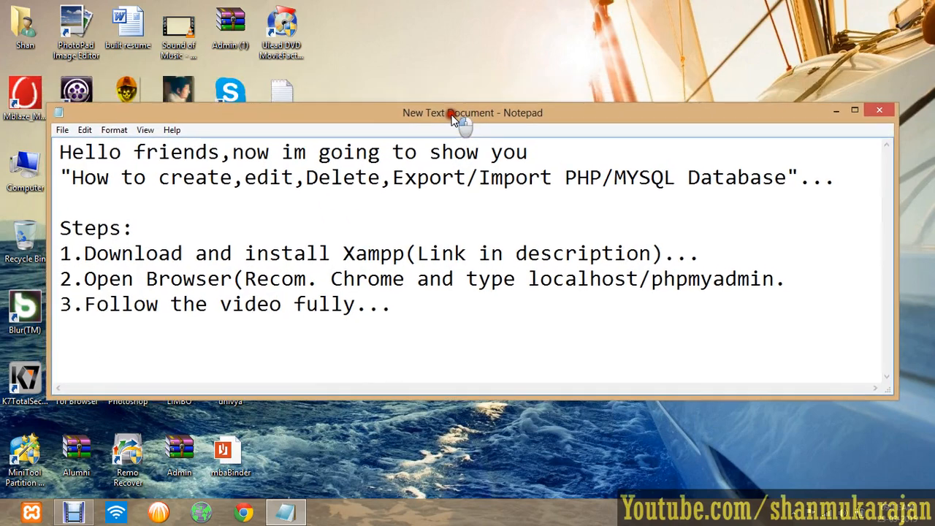
{"action": "left_click_drag", "start_coordinate": [449, 113], "coordinate": [455, 119]}
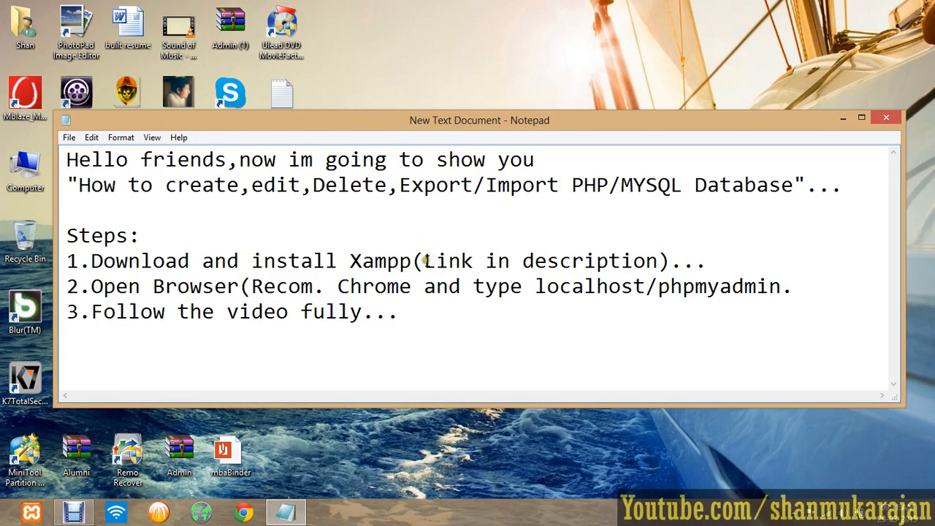
{"action": "mouse_move", "coordinate": [362, 287]}
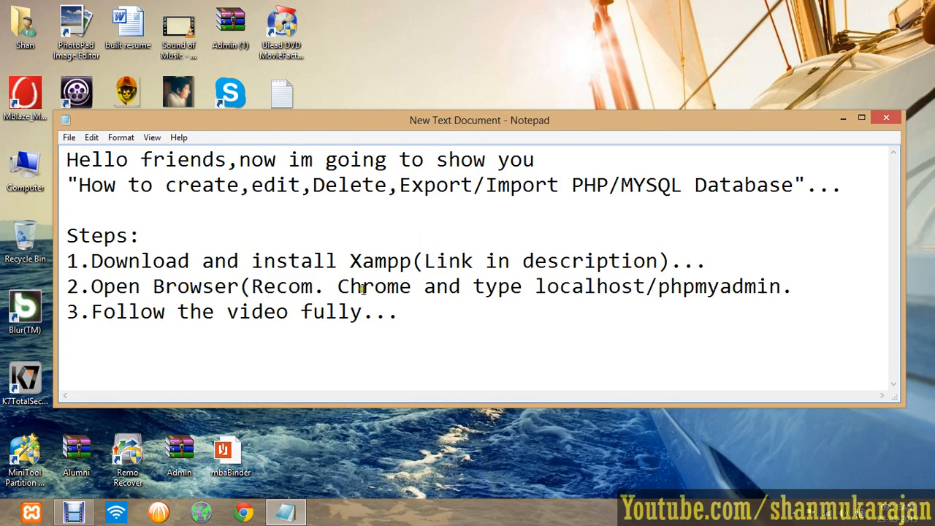
{"action": "double_click", "coordinate": [583, 286]}
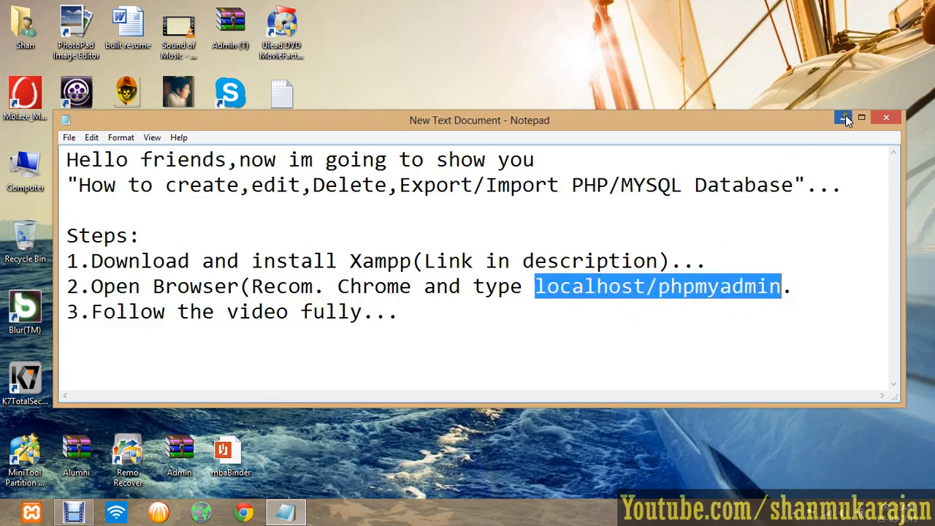
{"action": "left_click", "coordinate": [843, 117]}
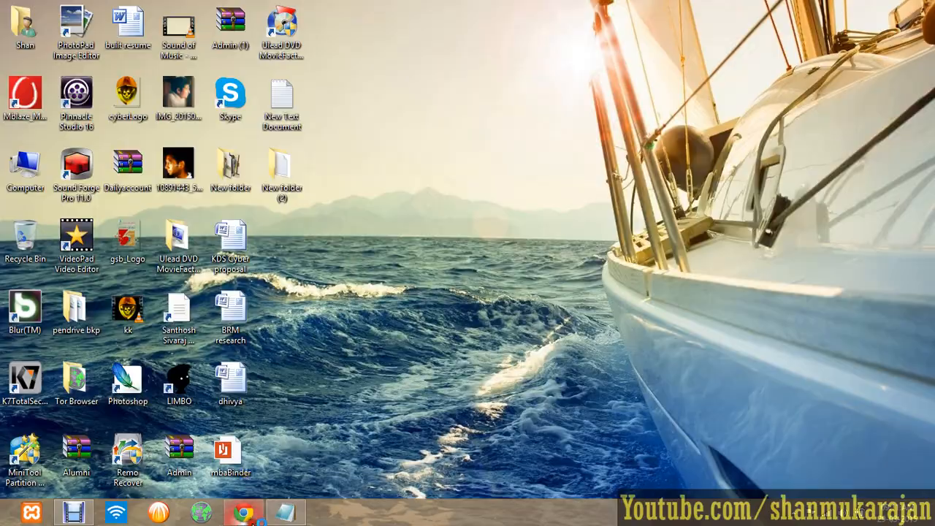
Step: Open Chrome on Google and confirm Apache and MySQL are running in XAMPP
{"action": "left_click", "coordinate": [243, 512]}
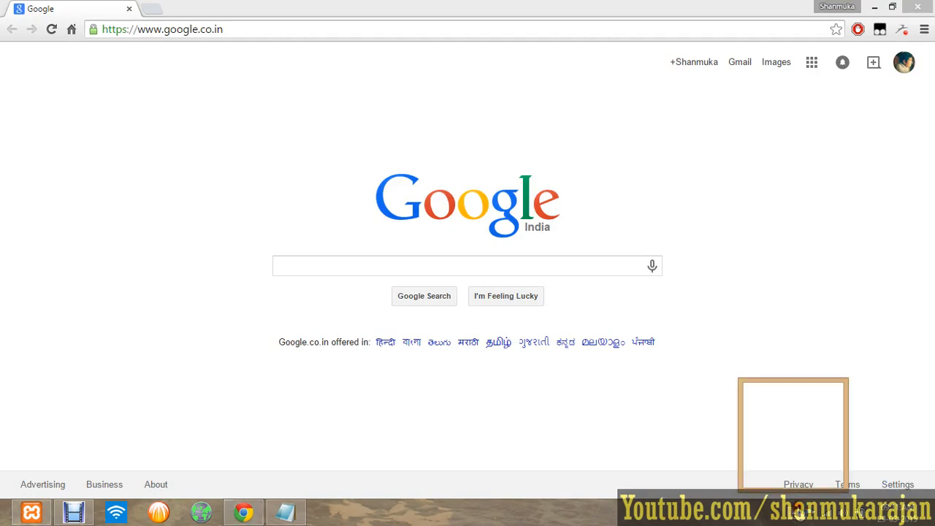
{"action": "left_click", "coordinate": [31, 511]}
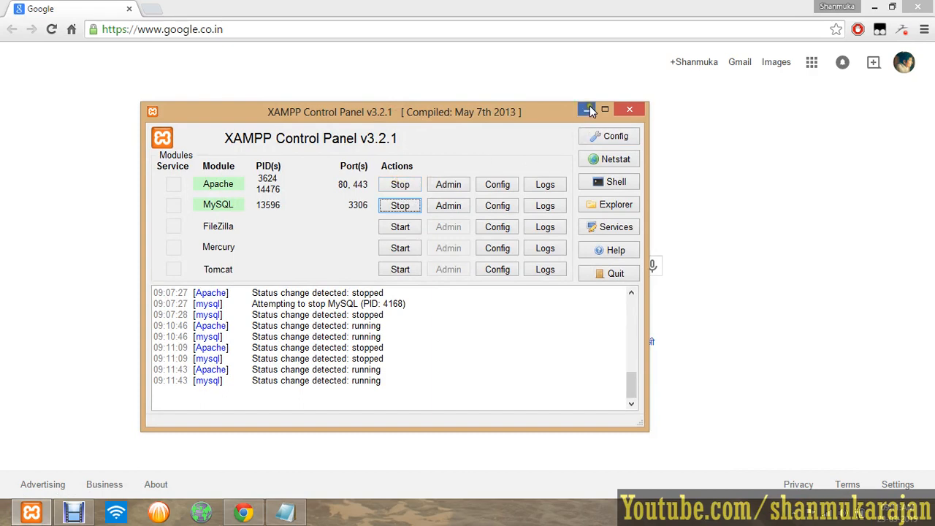
{"action": "mouse_move", "coordinate": [211, 192]}
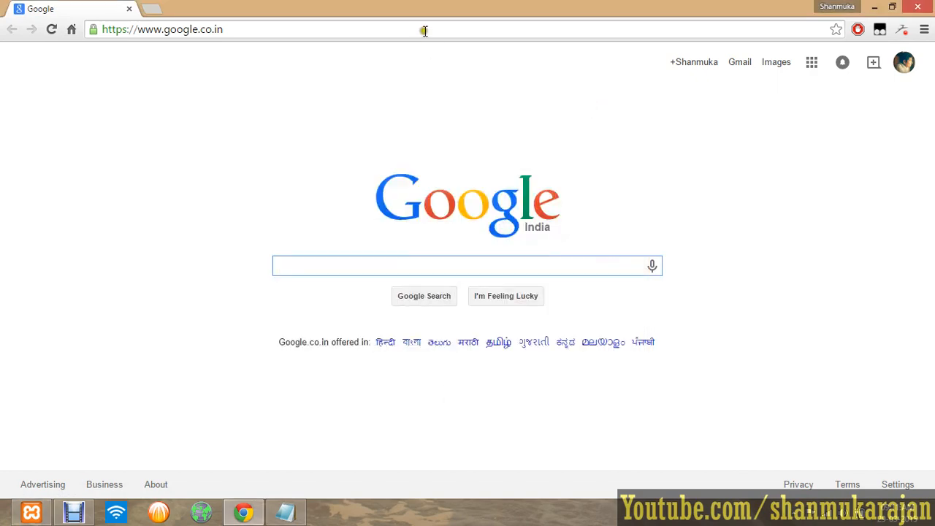
Step: Load localhost/phpmyadmin in Chrome to reach the phpMyAdmin home page
{"action": "type", "text": "localhost/phpmyadmin"}
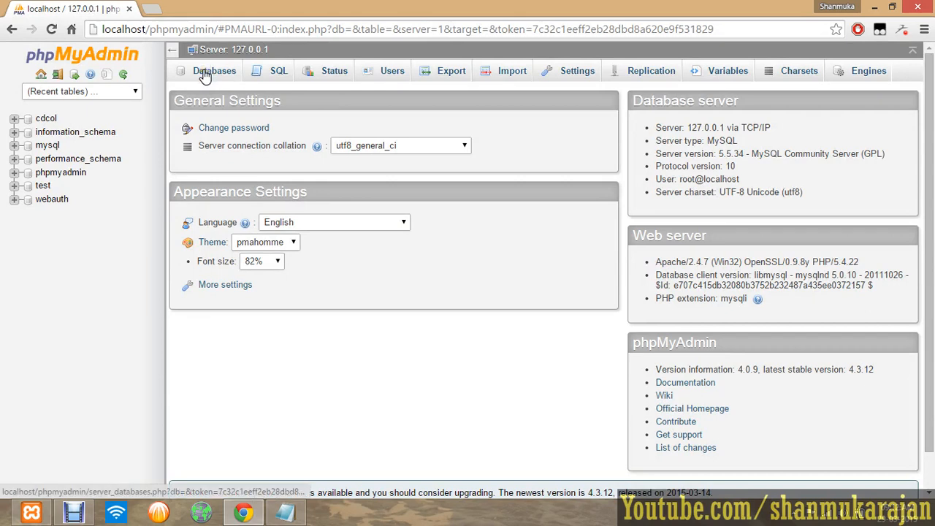
{"action": "mouse_move", "coordinate": [205, 76]}
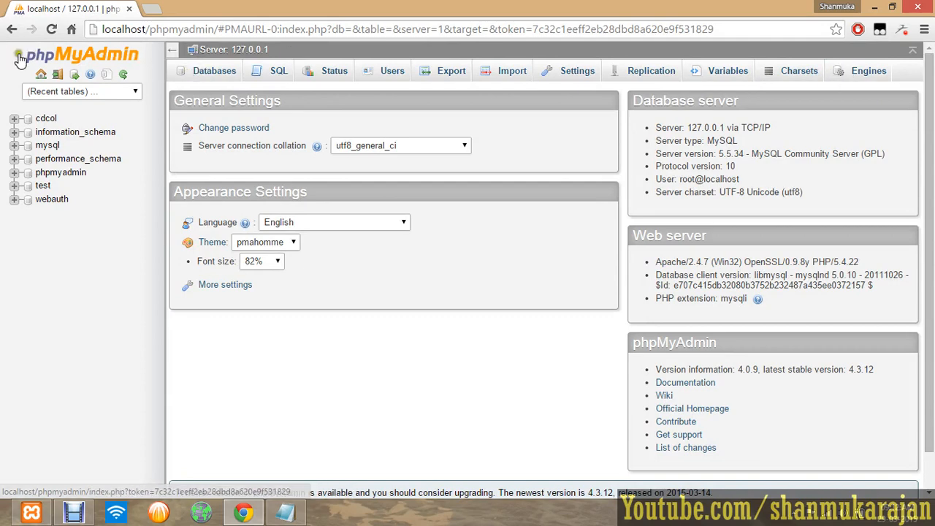
{"action": "mouse_move", "coordinate": [44, 56]}
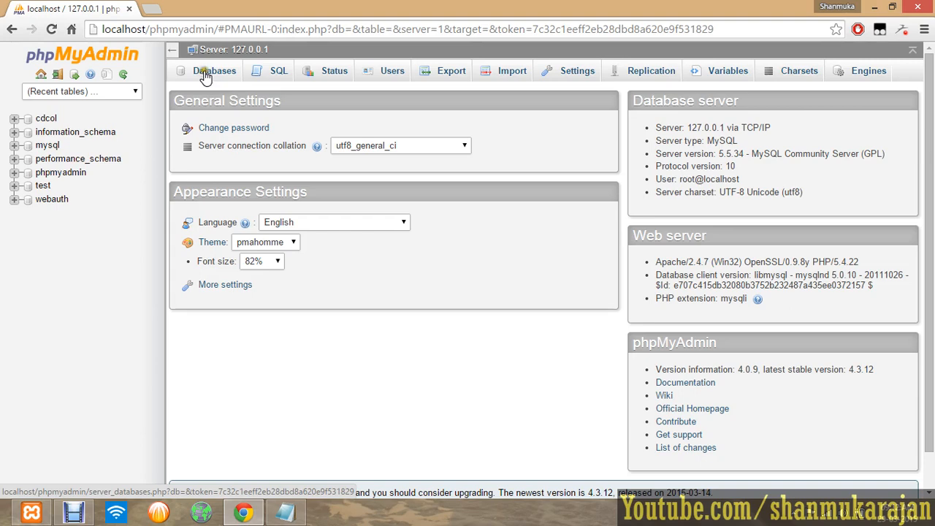
Step: Create a database named shan with the default collation
{"action": "left_click", "coordinate": [215, 70]}
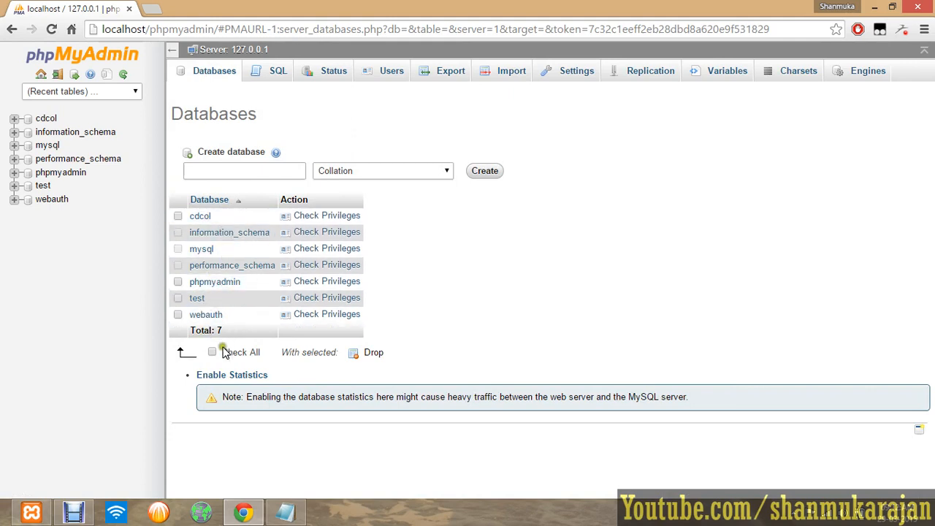
{"action": "mouse_move", "coordinate": [251, 281]}
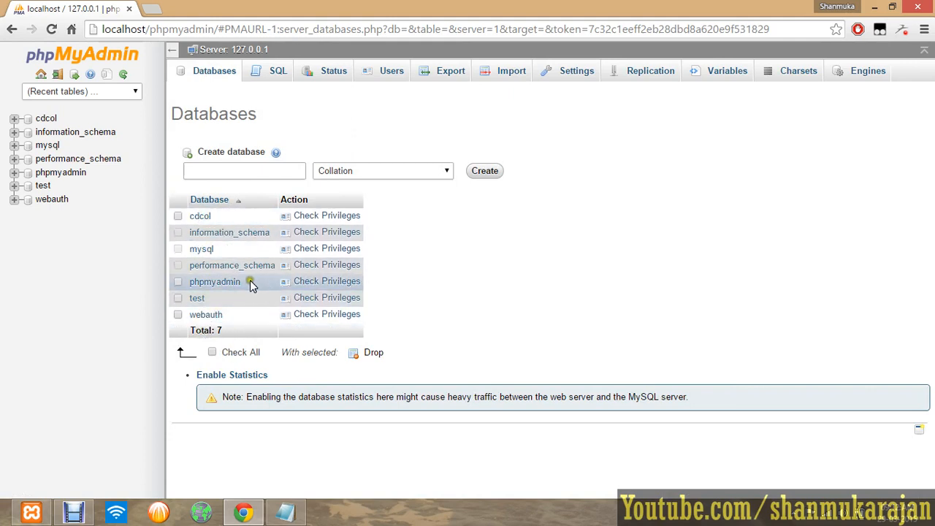
{"action": "mouse_move", "coordinate": [334, 291]}
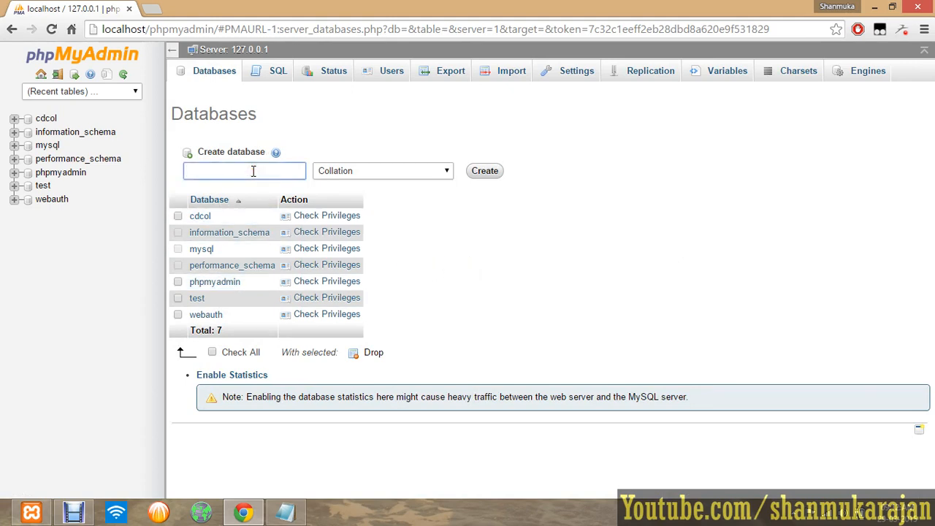
{"action": "type", "text": "shan"}
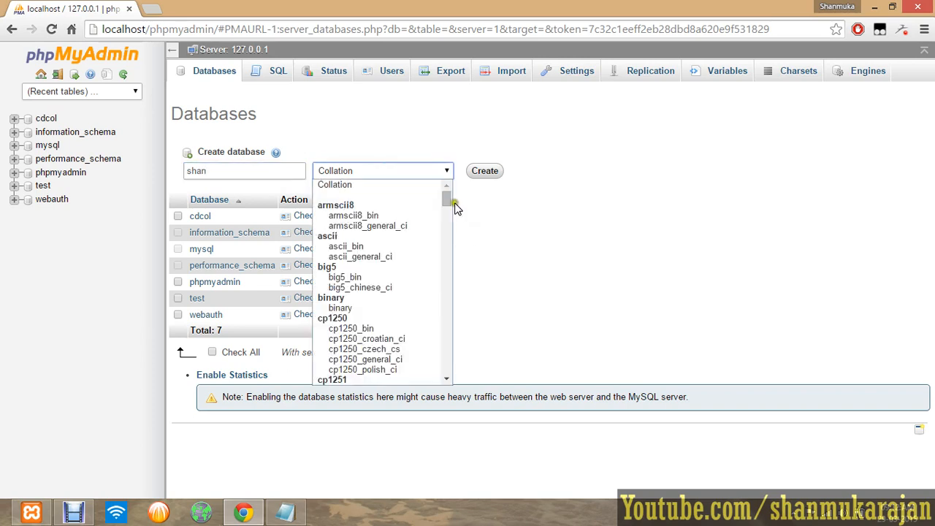
{"action": "left_click", "coordinate": [402, 194]}
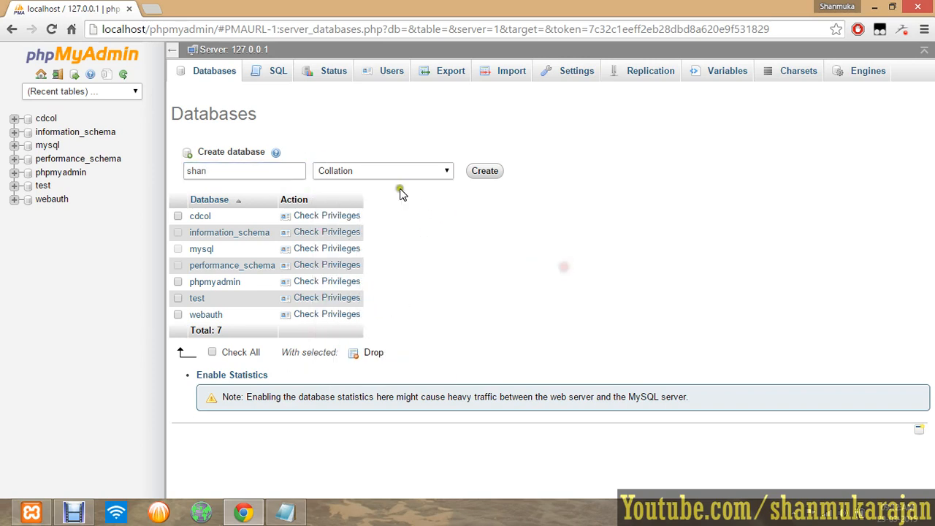
{"action": "left_click", "coordinate": [485, 170]}
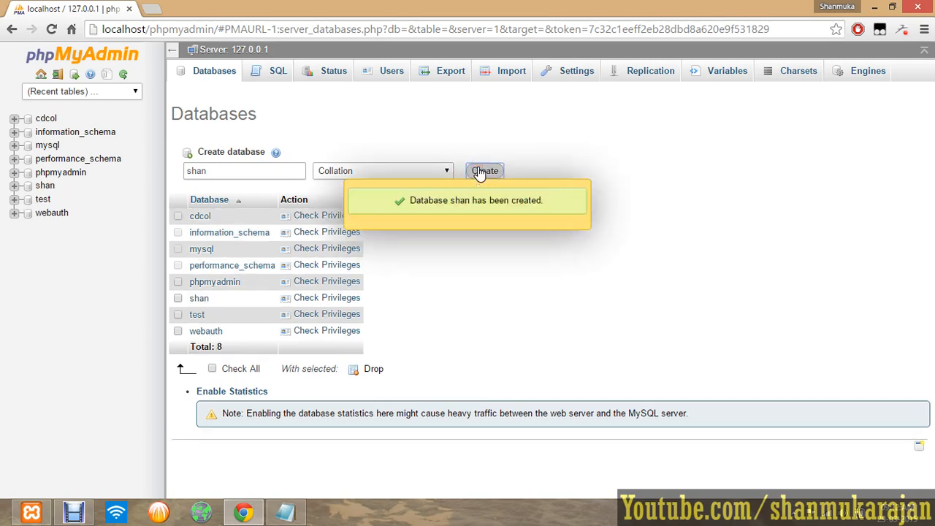
{"action": "mouse_move", "coordinate": [523, 298]}
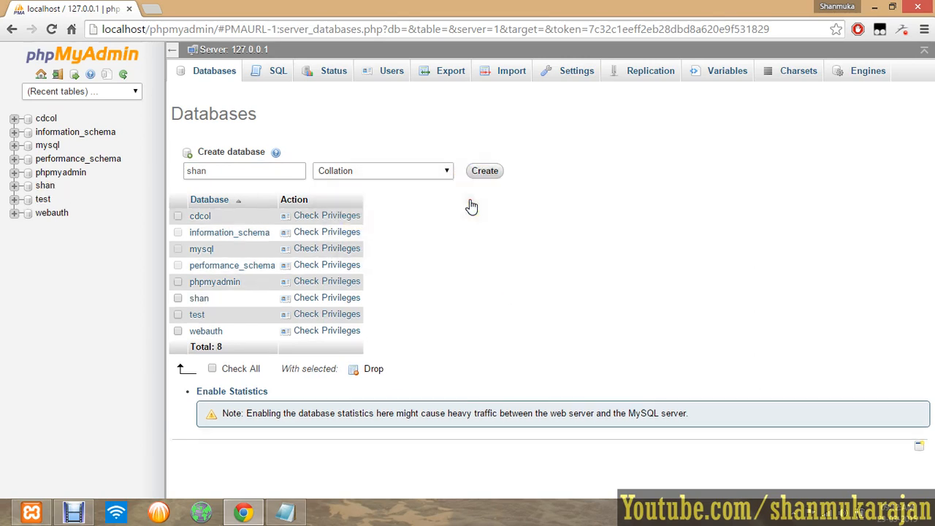
{"action": "mouse_move", "coordinate": [199, 298]}
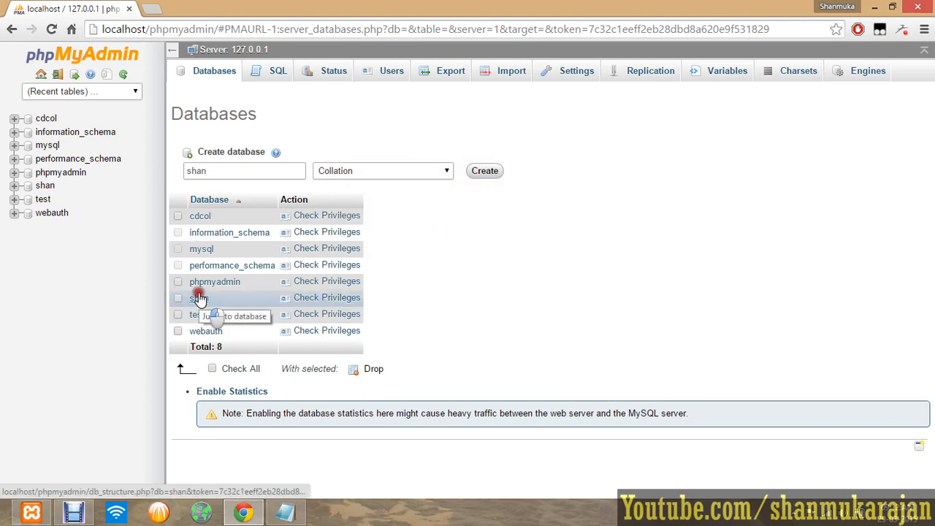
Step: Open the empty shan database and enter 'user' and '122' in the create-table form
{"action": "left_click", "coordinate": [194, 297]}
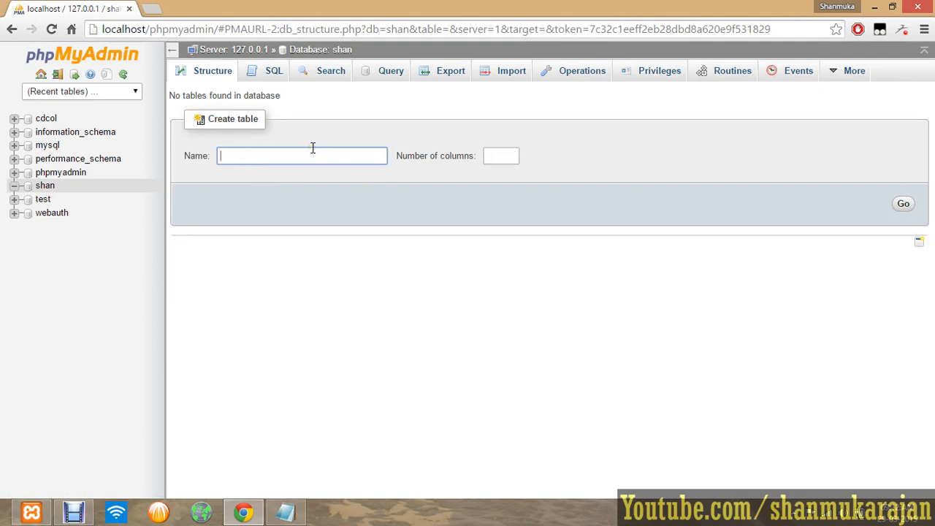
{"action": "type", "text": "user"}
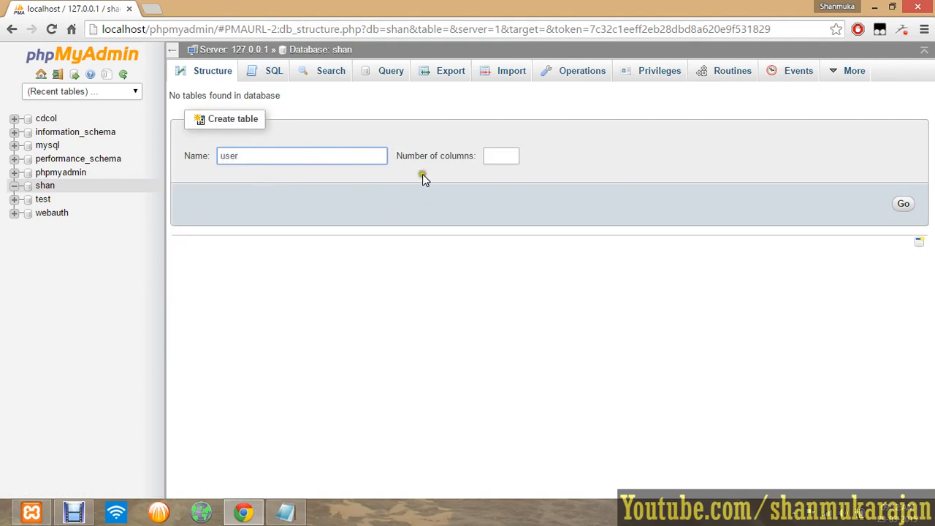
{"action": "type", "text": "122"}
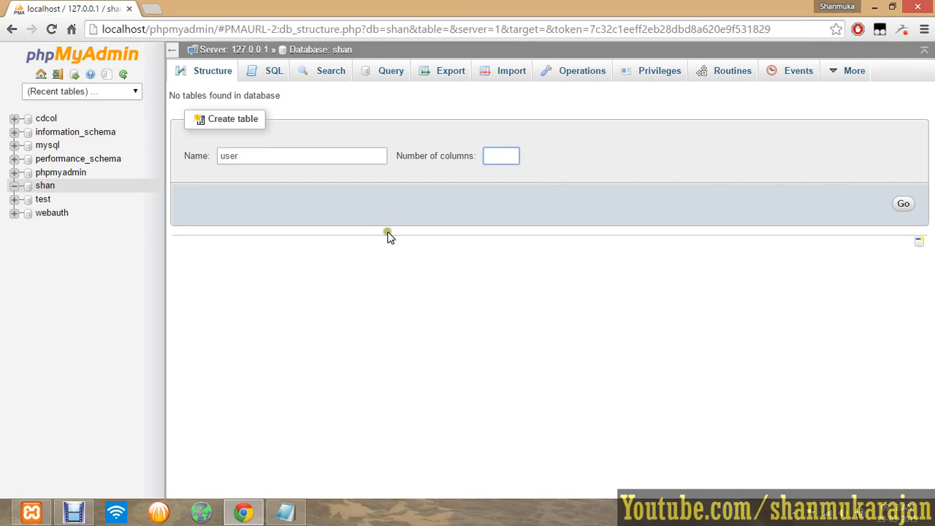
{"action": "mouse_move", "coordinate": [355, 71]}
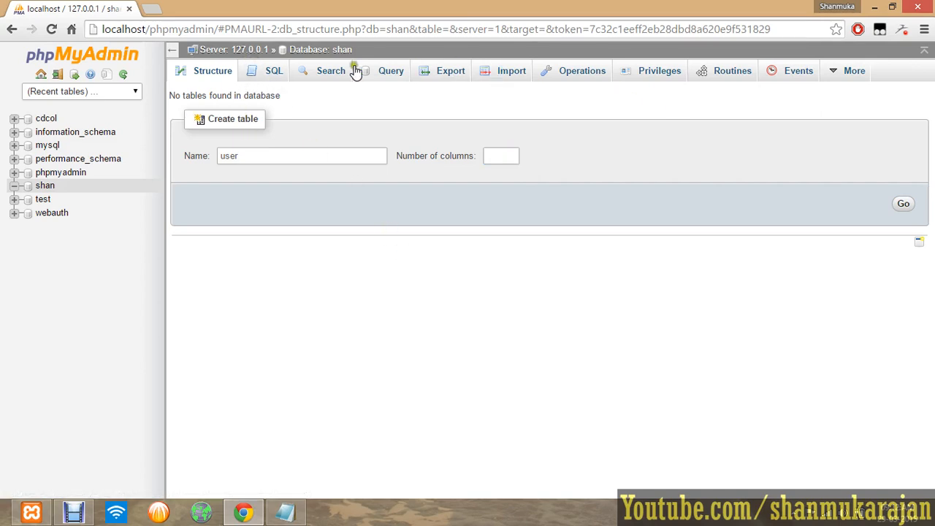
Step: Type 'dtaabas' in shan's SQL editor, then switch to the query-by-example page
{"action": "left_click", "coordinate": [274, 70]}
{"action": "type", "text": "create"}
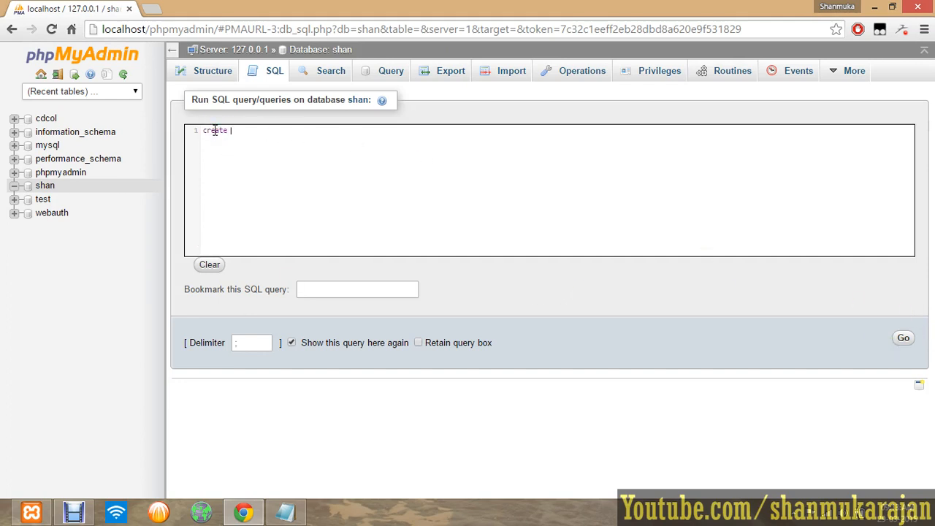
{"action": "type", "text": "dtaabas"}
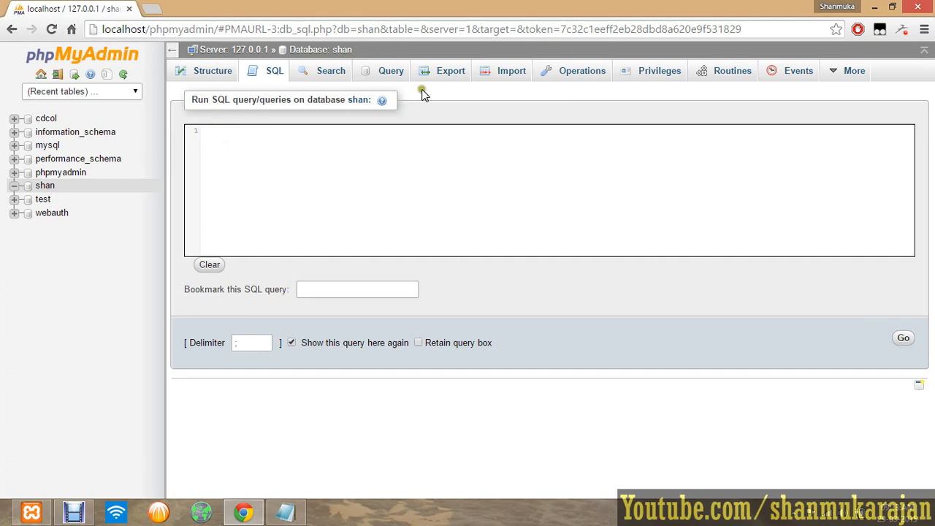
{"action": "left_click", "coordinate": [391, 71]}
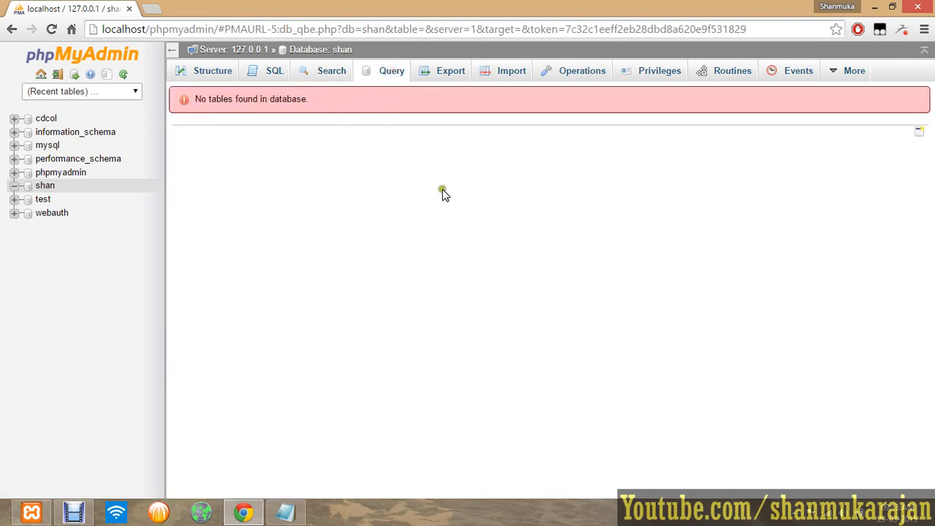
{"action": "mouse_move", "coordinate": [577, 95]}
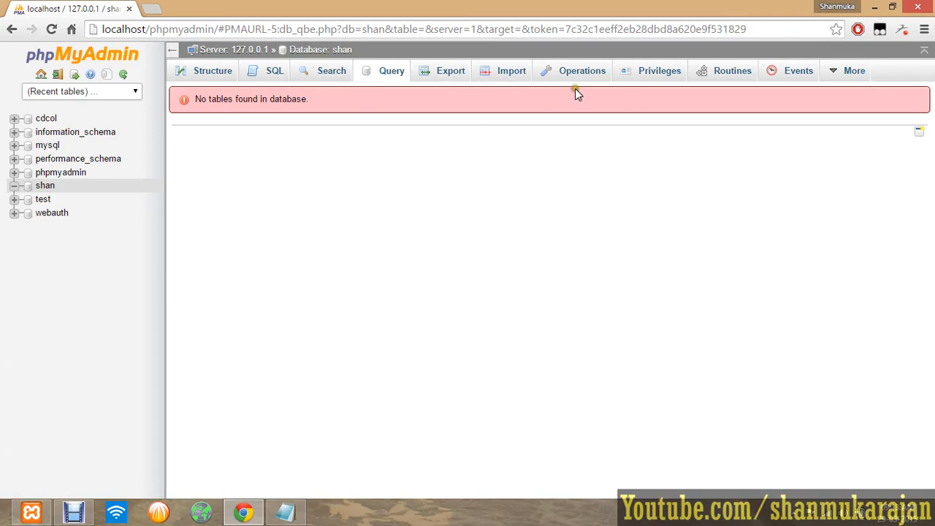
{"action": "mouse_move", "coordinate": [583, 71]}
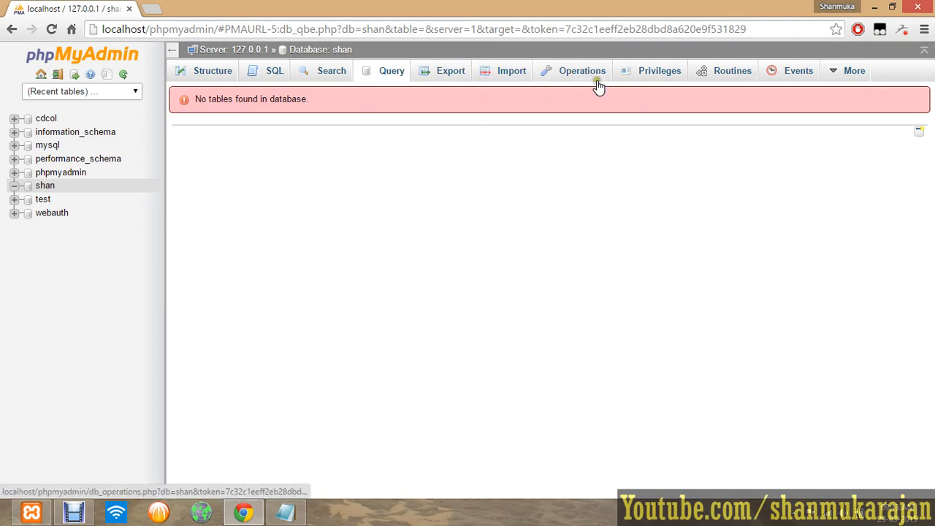
Step: Save 'for user maintainence' as the shan database comment on the Operations page
{"action": "left_click", "coordinate": [582, 71]}
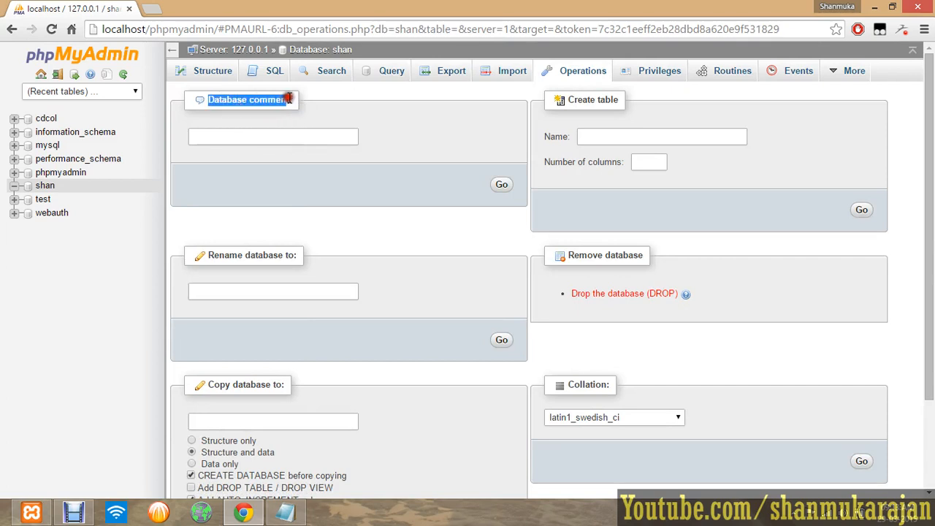
{"action": "left_click", "coordinate": [272, 137]}
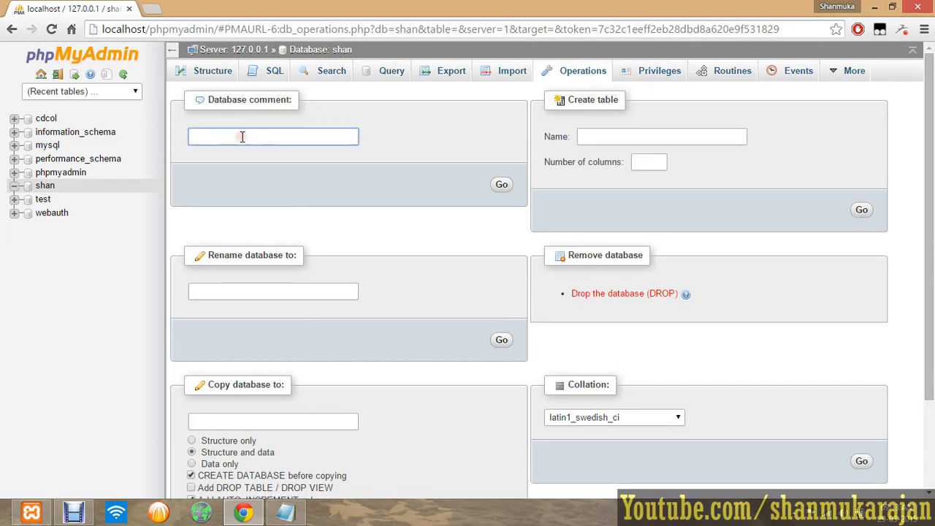
{"action": "type", "text": "for"}
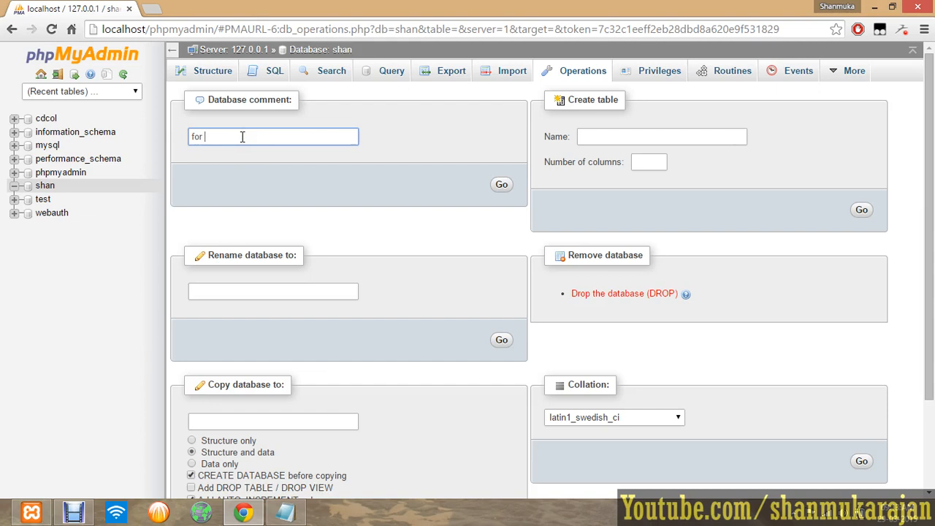
{"action": "type", "text": "user"}
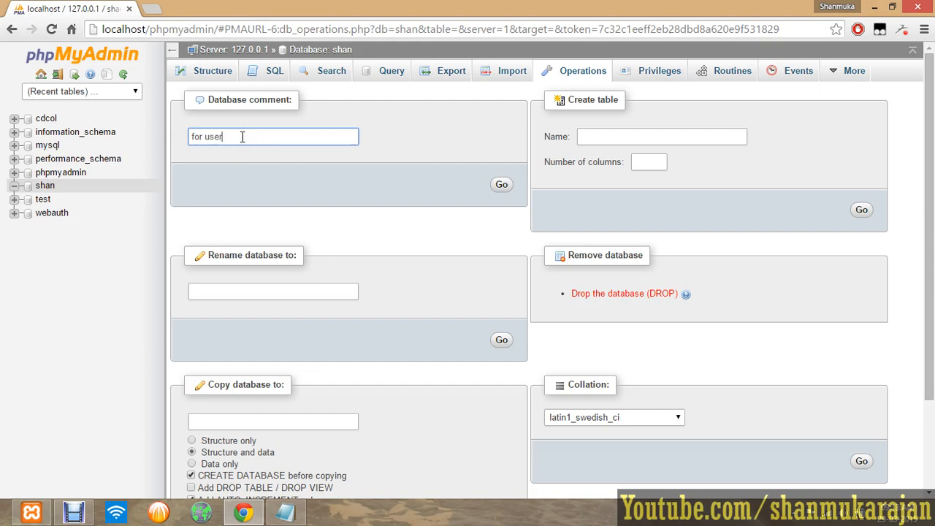
{"action": "type", "text": "maint"}
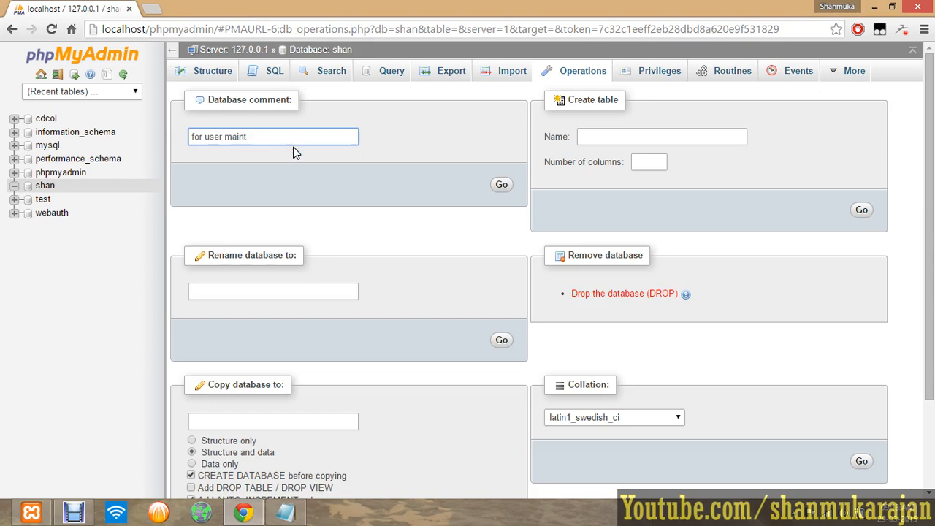
{"action": "type", "text": "ainence"}
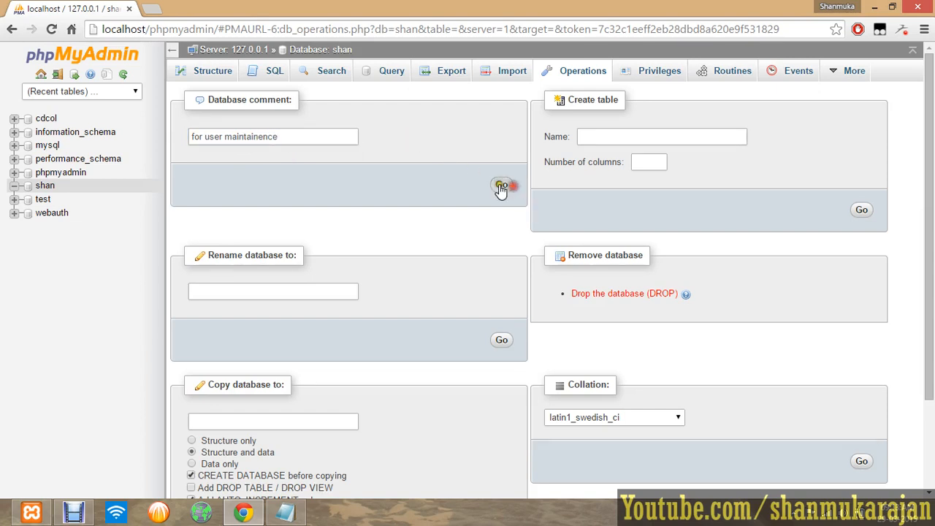
{"action": "left_click", "coordinate": [502, 184]}
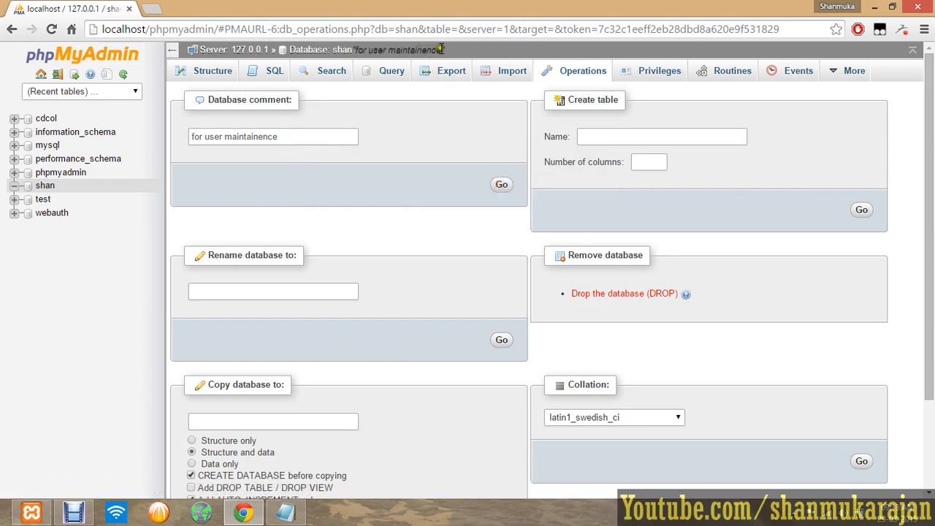
{"action": "double_click", "coordinate": [272, 137]}
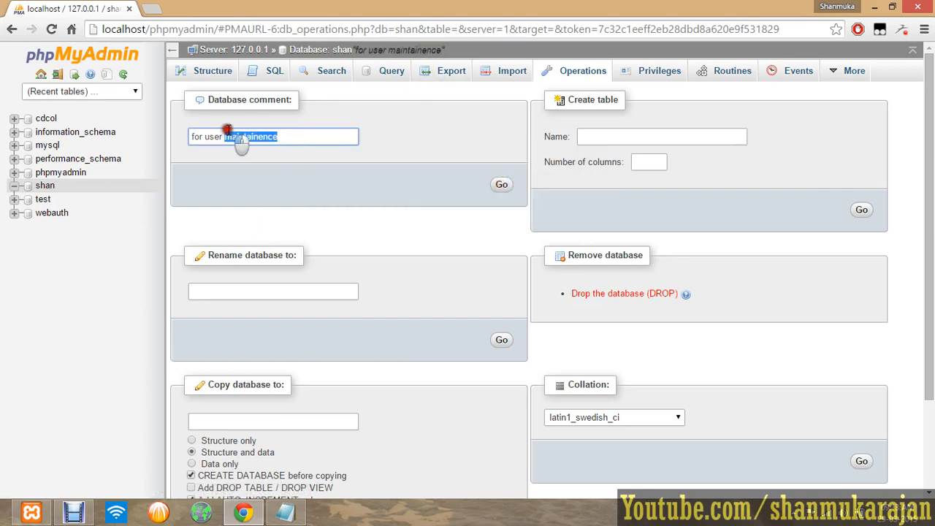
Step: Enter shan_sv under Rename database to and apply it
{"action": "scroll", "scroll_direction": "down", "scroll_amount": 3}
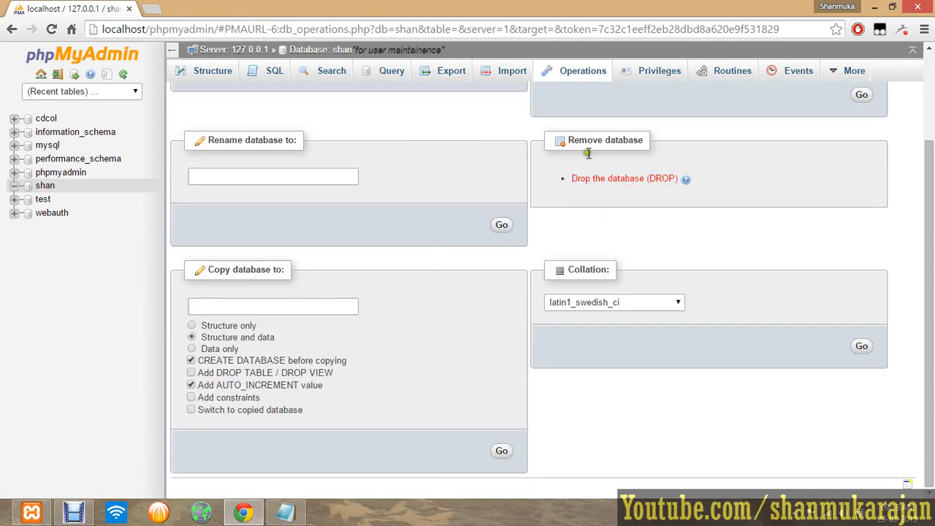
{"action": "left_click", "coordinate": [272, 176]}
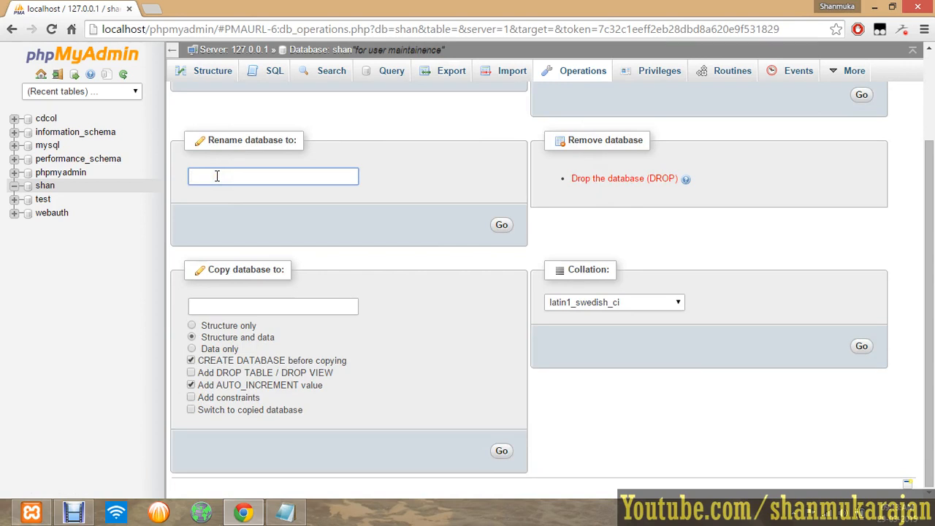
{"action": "double_click", "coordinate": [244, 140]}
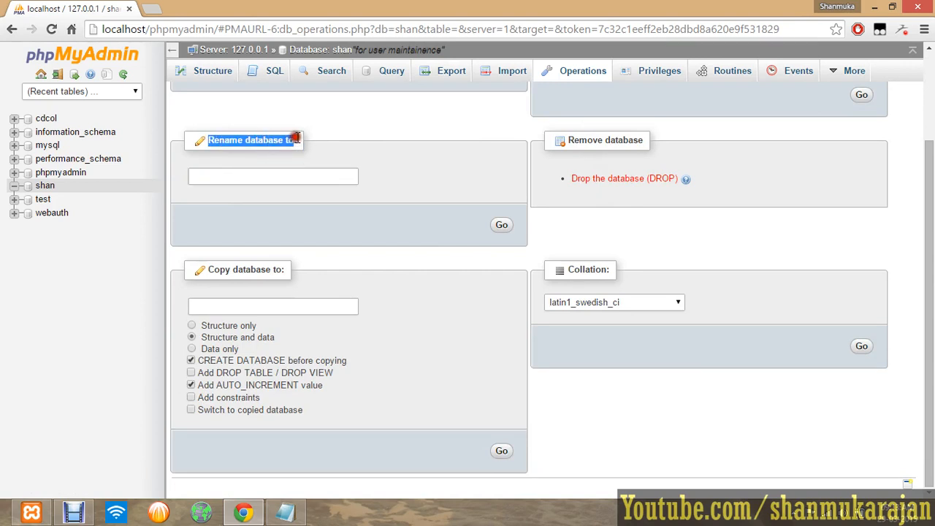
{"action": "left_click", "coordinate": [272, 176]}
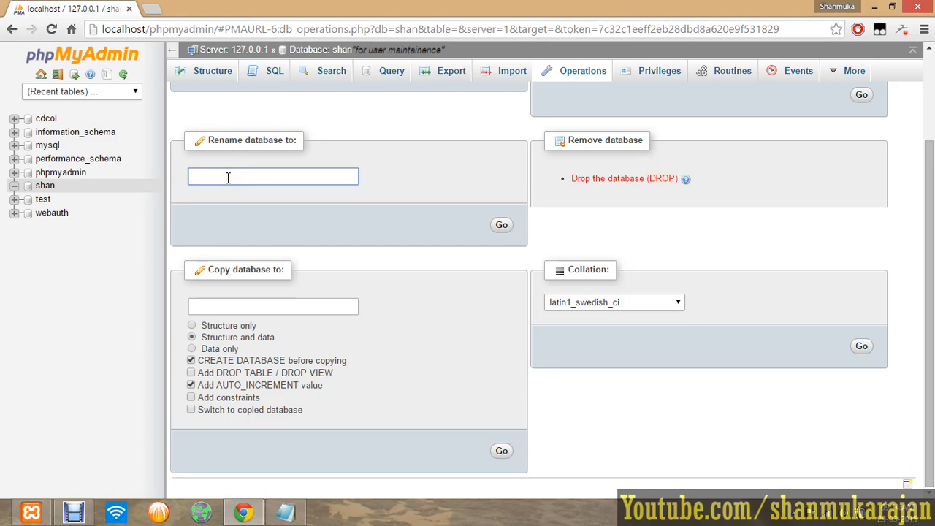
{"action": "type", "text": "shan_"}
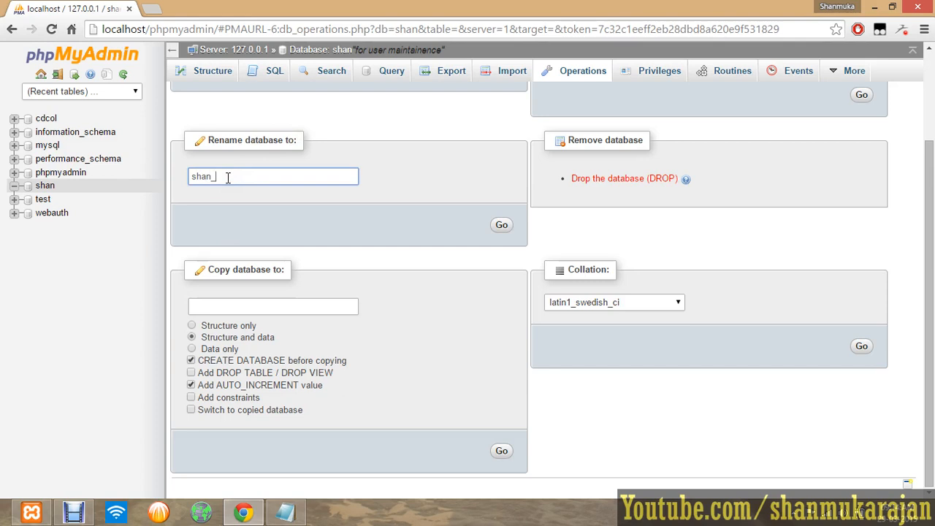
{"action": "type", "text": "sv"}
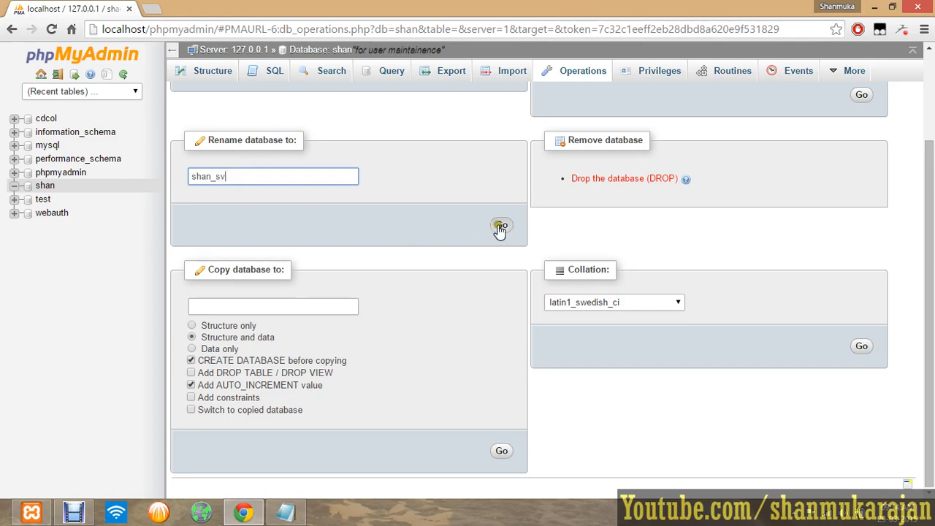
{"action": "left_click", "coordinate": [502, 225]}
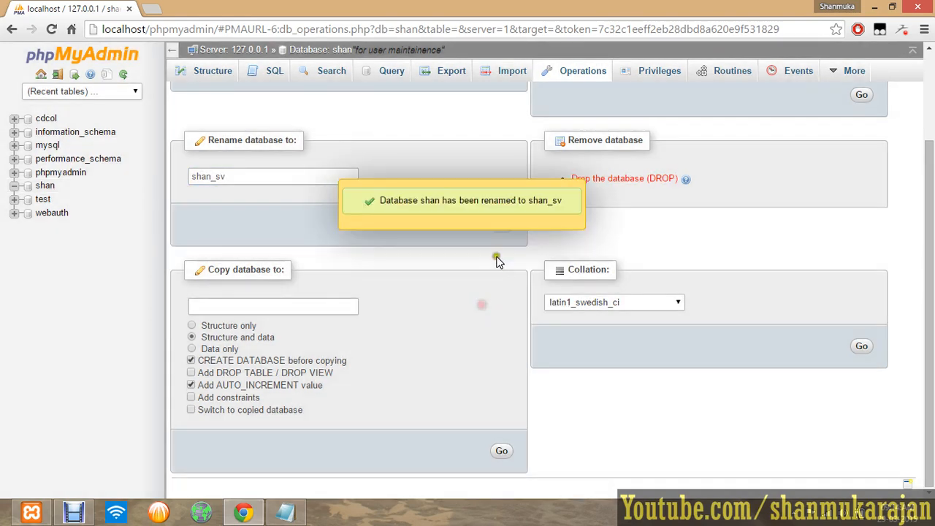
{"action": "left_click", "coordinate": [53, 185]}
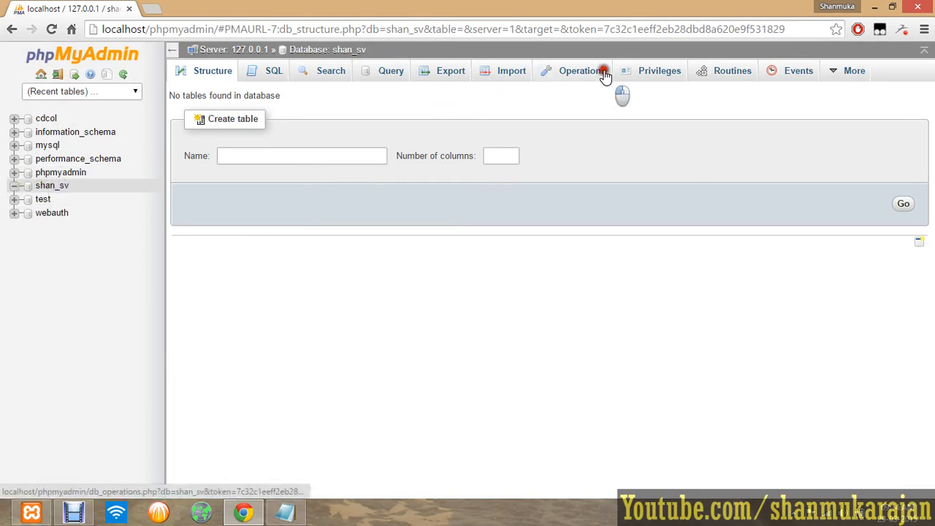
Step: Drop the shan_sv database from its Operations page and confirm the deletion
{"action": "left_click", "coordinate": [581, 70]}
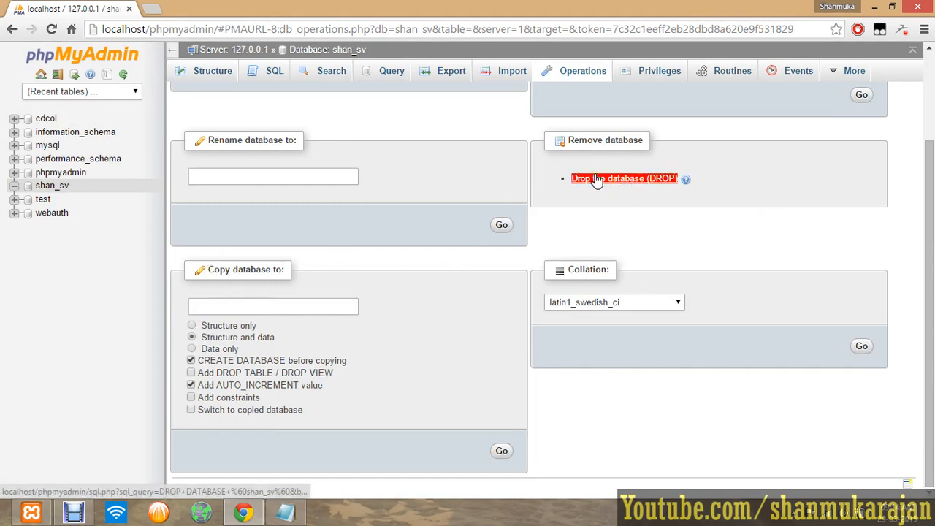
{"action": "mouse_move", "coordinate": [601, 188]}
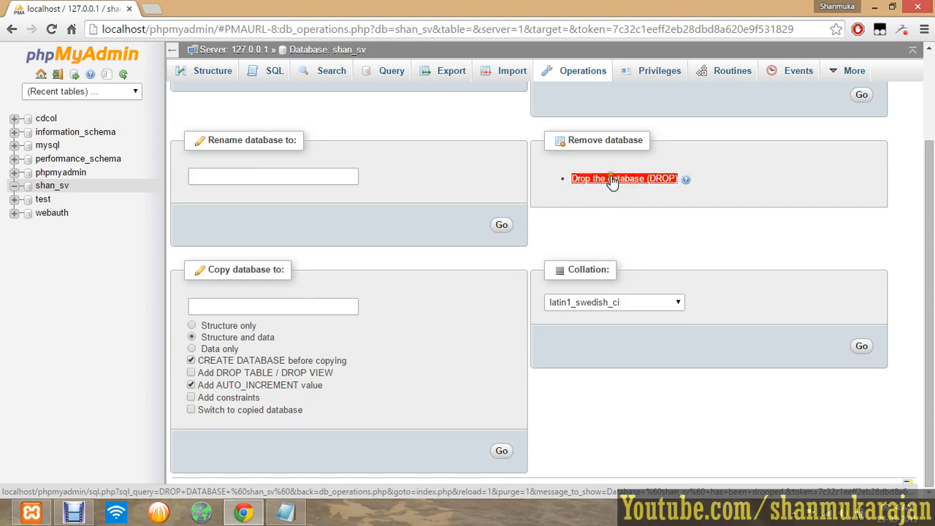
{"action": "left_click", "coordinate": [623, 178]}
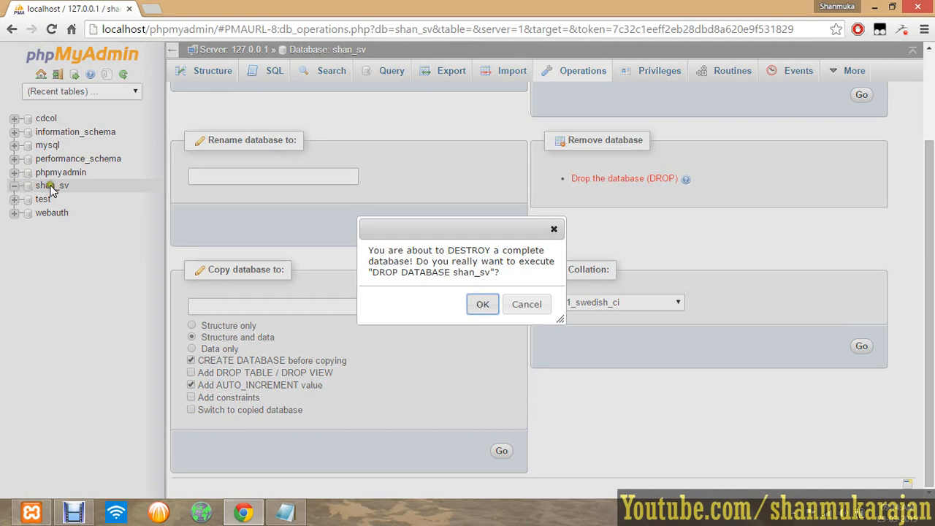
{"action": "left_click", "coordinate": [482, 304]}
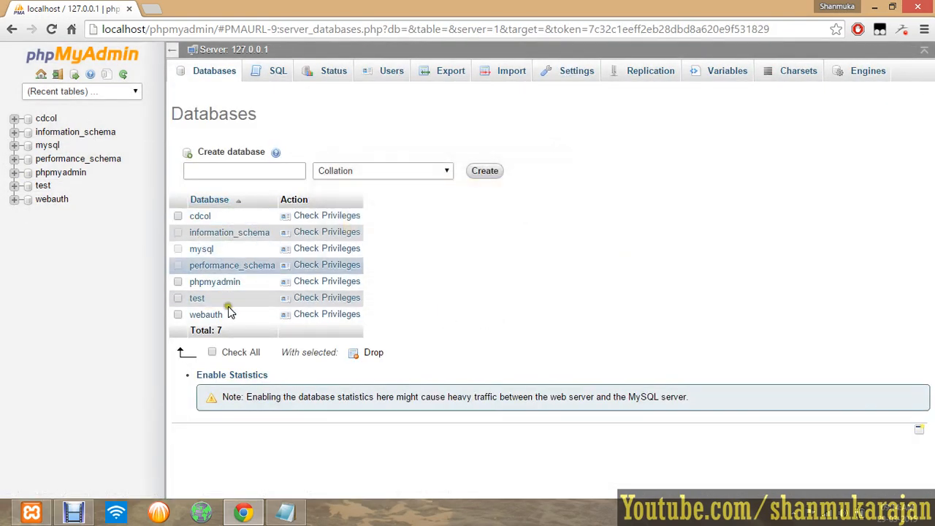
{"action": "mouse_move", "coordinate": [646, 305]}
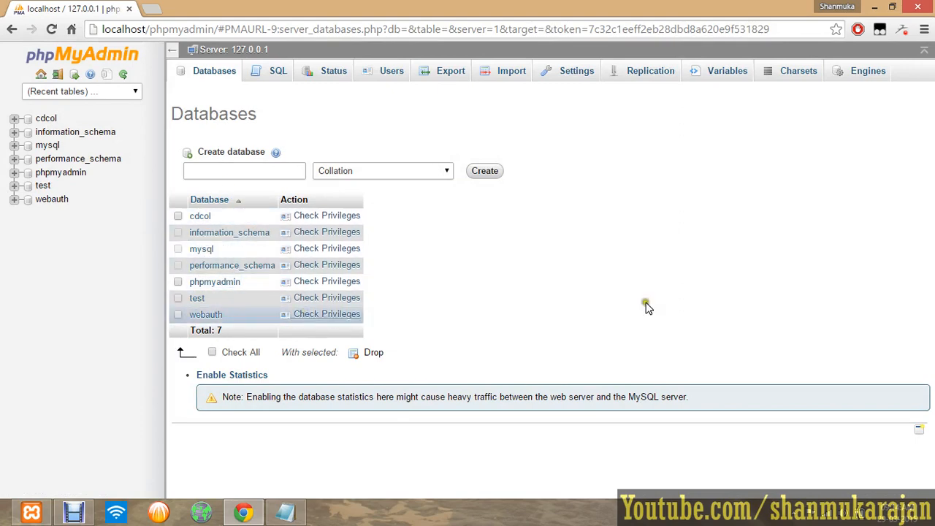
{"action": "mouse_move", "coordinate": [437, 102]}
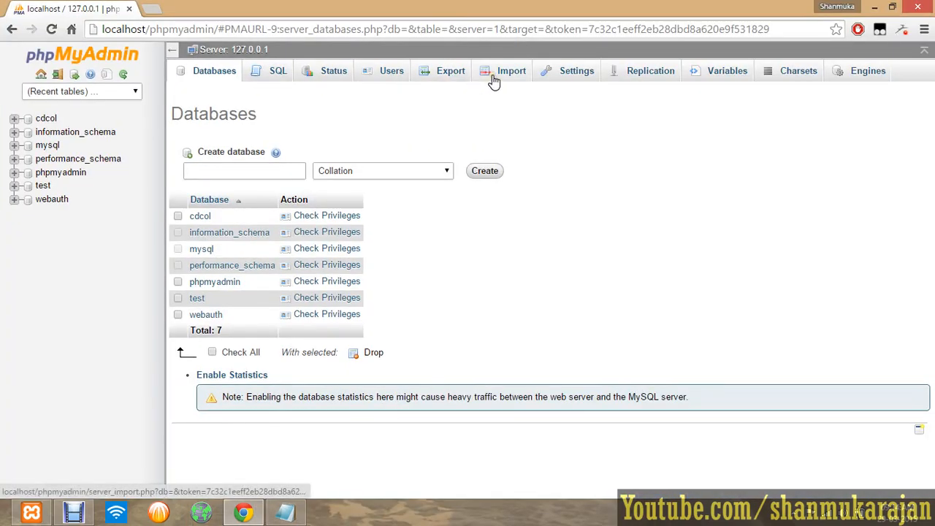
Step: Open the server Import page, detour to Databases, and return to Import
{"action": "left_click", "coordinate": [511, 71]}
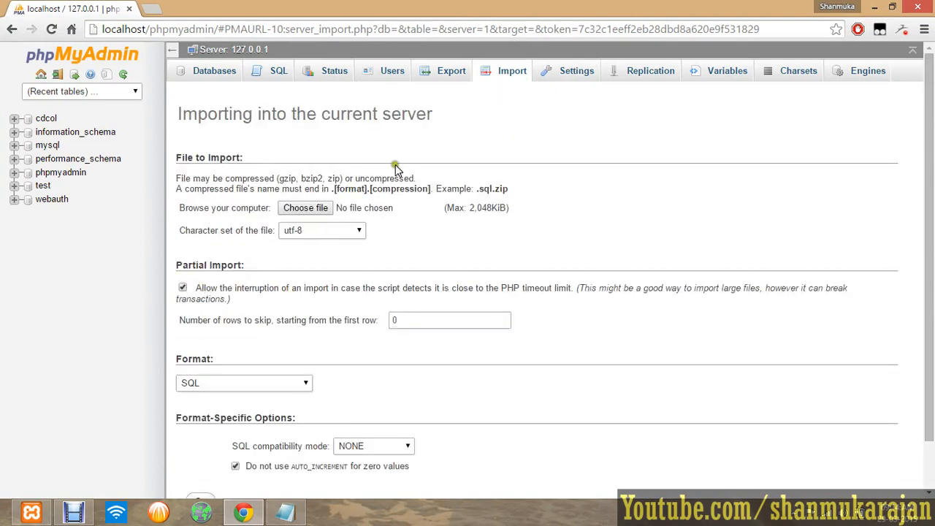
{"action": "mouse_move", "coordinate": [334, 93]}
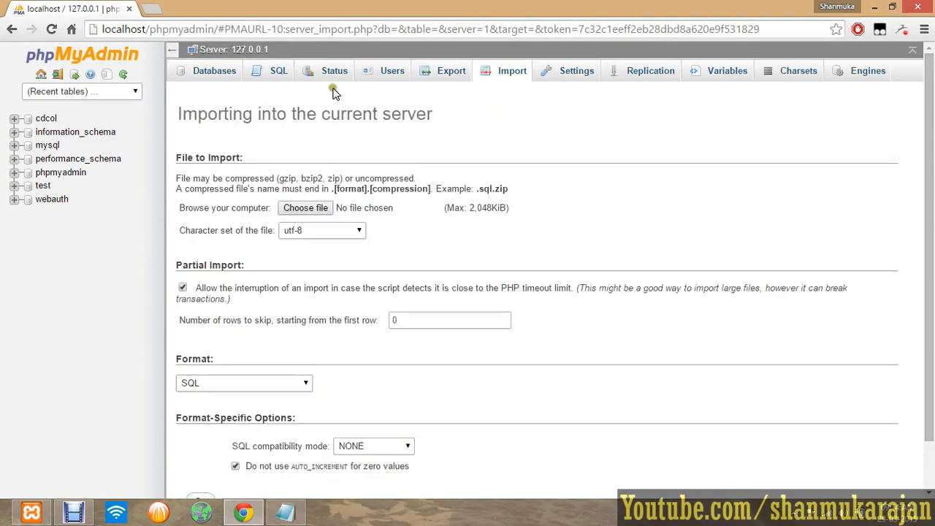
{"action": "left_click", "coordinate": [214, 71]}
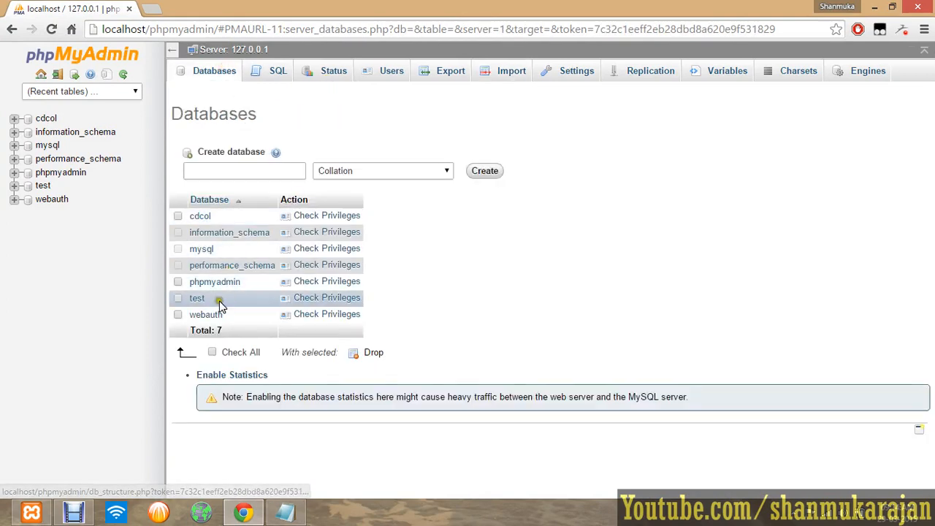
{"action": "left_click", "coordinate": [511, 71]}
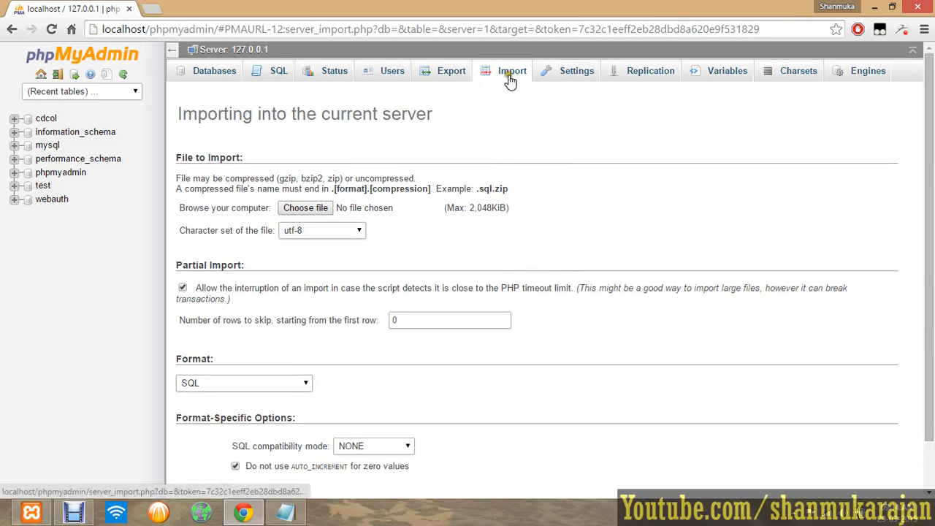
Step: Pick kwik_debit.sql from New folder (2) > Database as the file to upload
{"action": "left_click", "coordinate": [305, 207]}
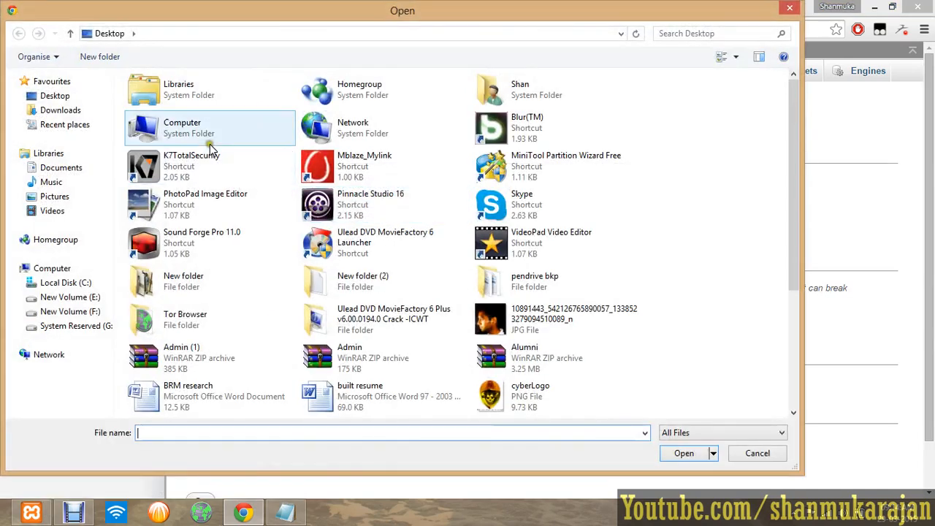
{"action": "scroll", "scroll_direction": "down", "scroll_amount": 3}
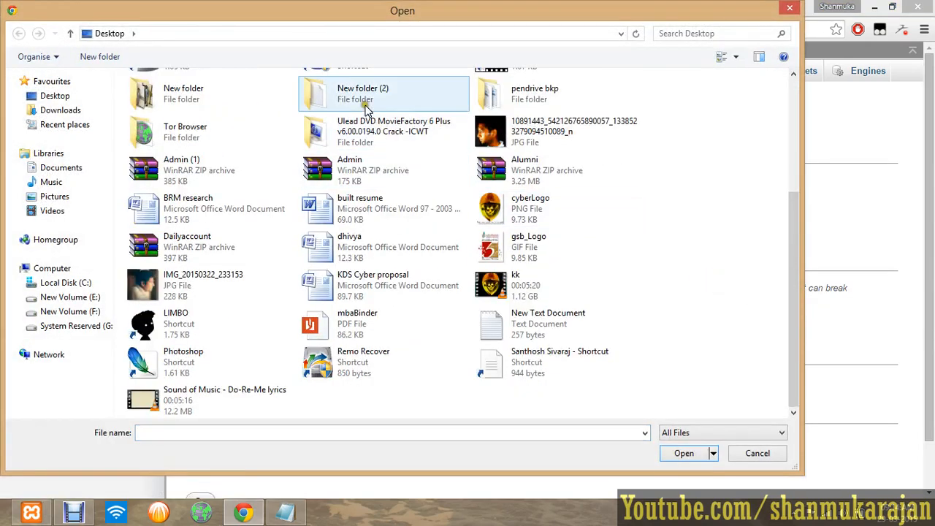
{"action": "scroll", "scroll_direction": "up", "scroll_amount": 3}
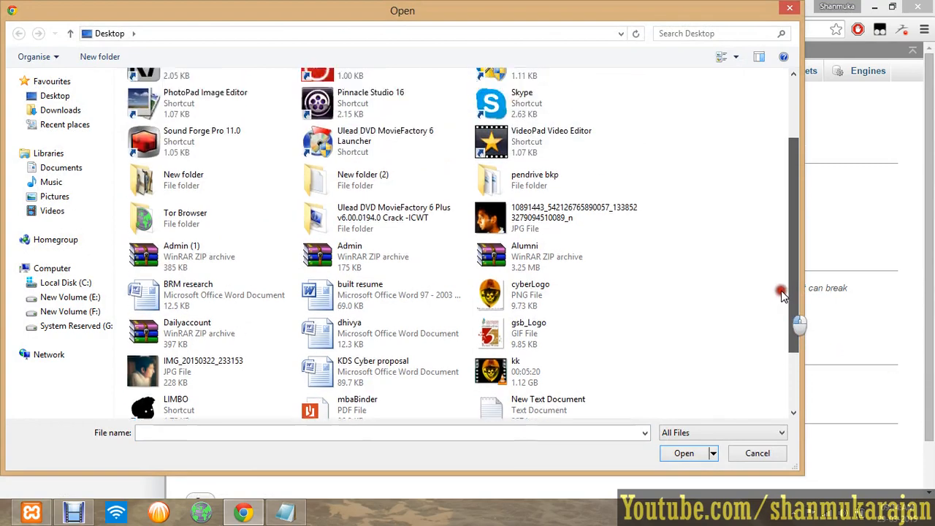
{"action": "scroll", "scroll_direction": "up", "scroll_amount": 3}
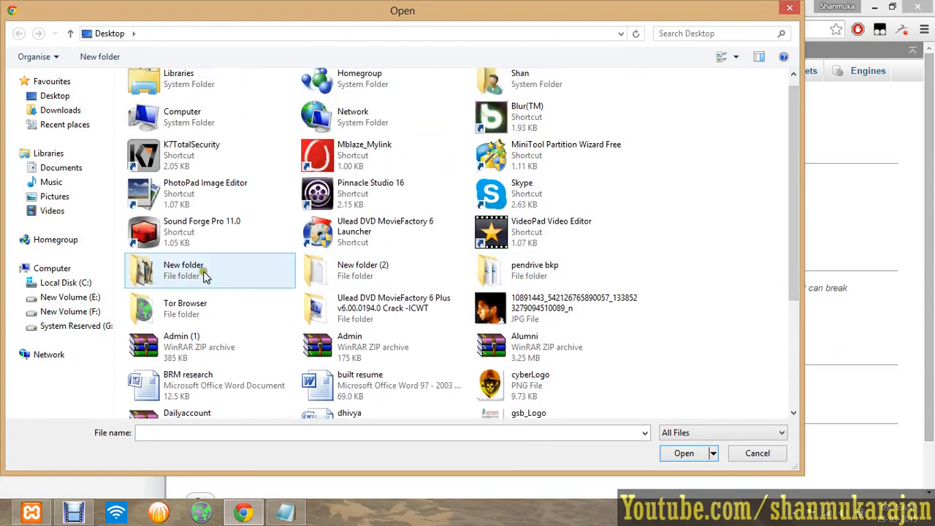
{"action": "double_click", "coordinate": [363, 270]}
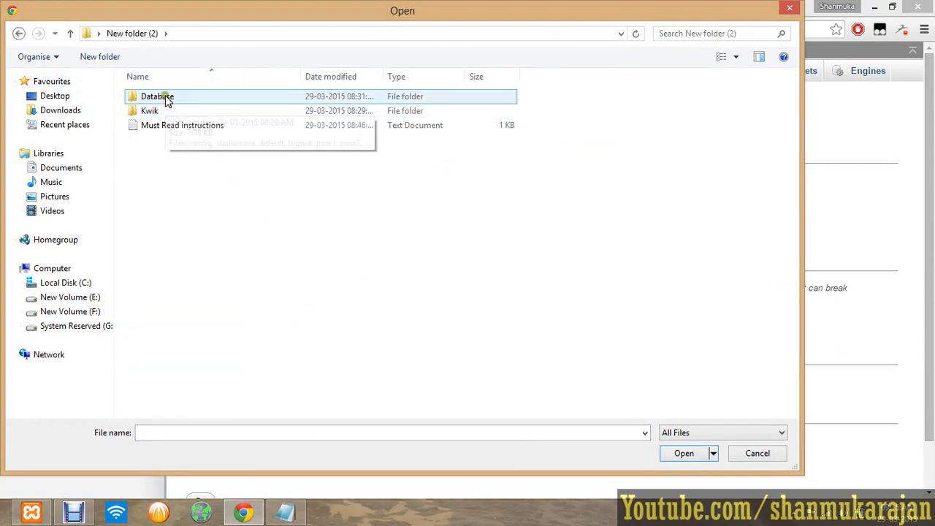
{"action": "double_click", "coordinate": [157, 95]}
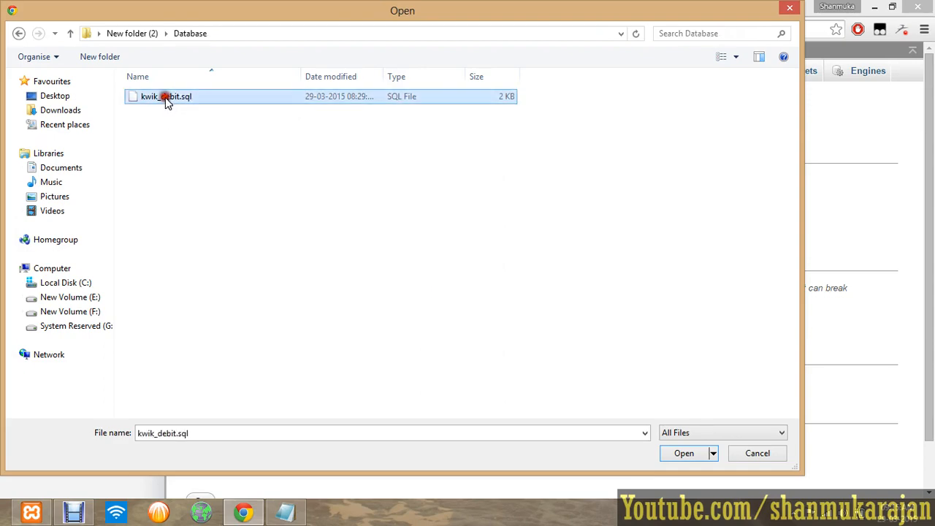
{"action": "left_click", "coordinate": [684, 453]}
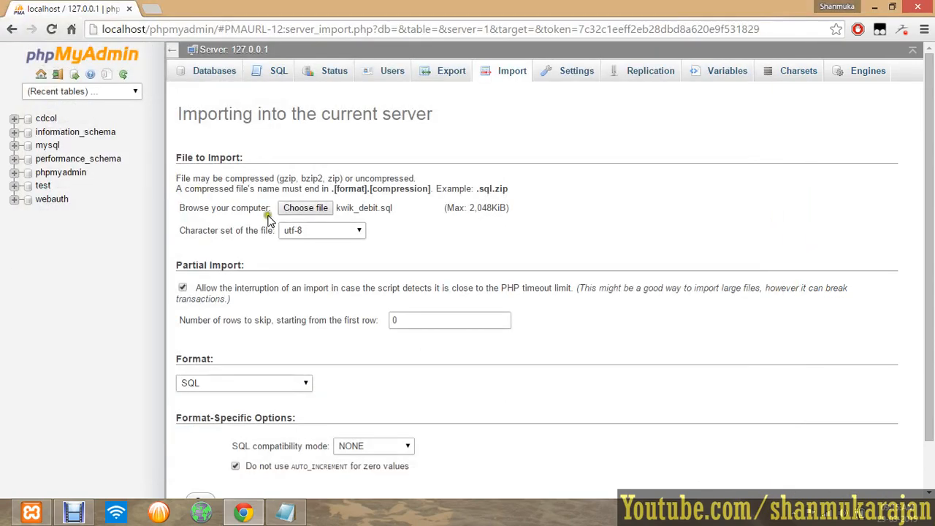
Step: Turn off import interruption, keep zero values from auto-incrementing, and submit the kwik_debit.sql import
{"action": "scroll", "scroll_direction": "down", "scroll_amount": 3}
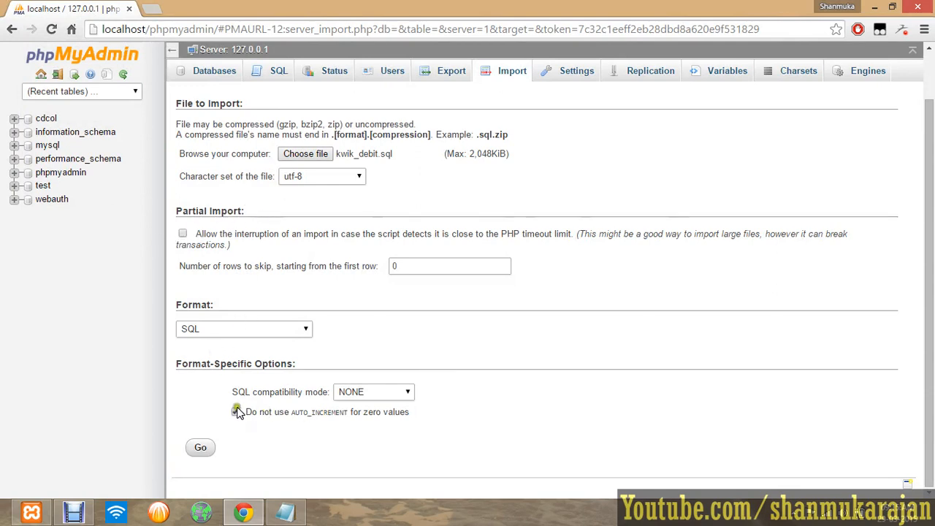
{"action": "left_click", "coordinate": [235, 412]}
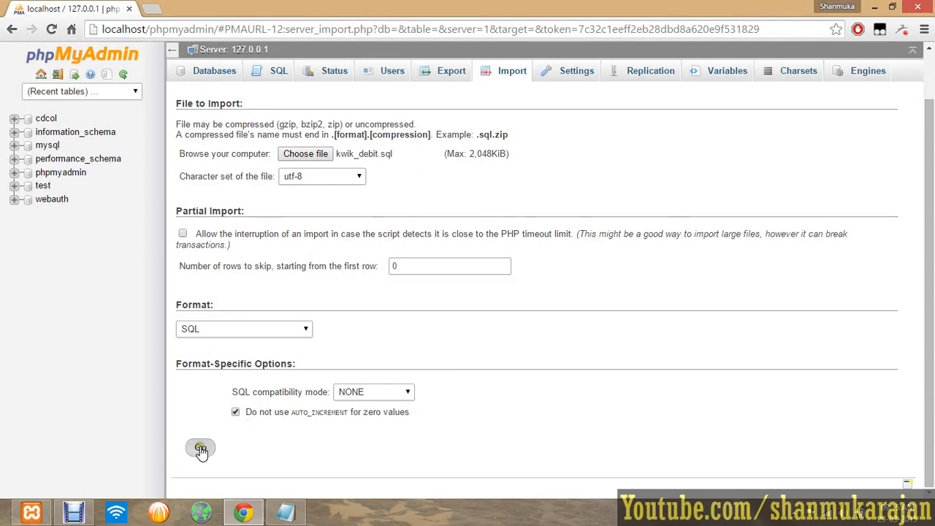
{"action": "left_click", "coordinate": [201, 448]}
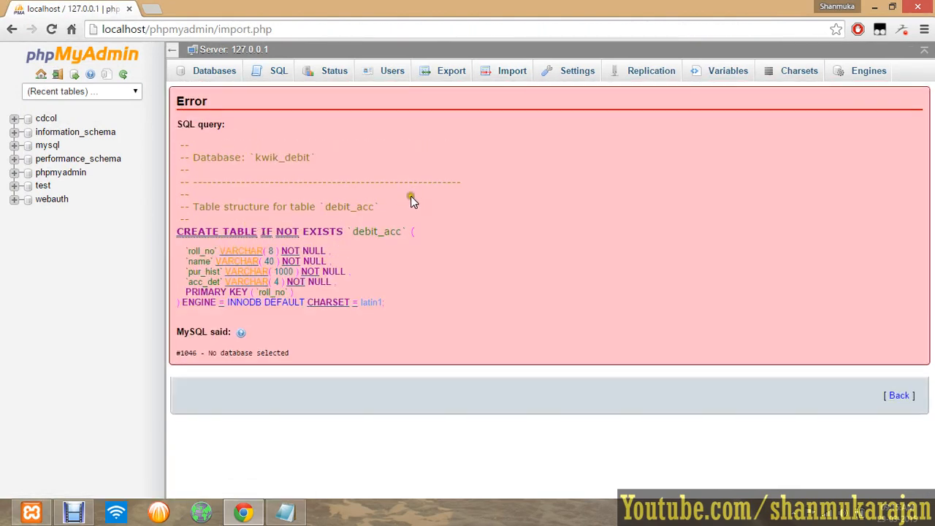
{"action": "mouse_move", "coordinate": [441, 160]}
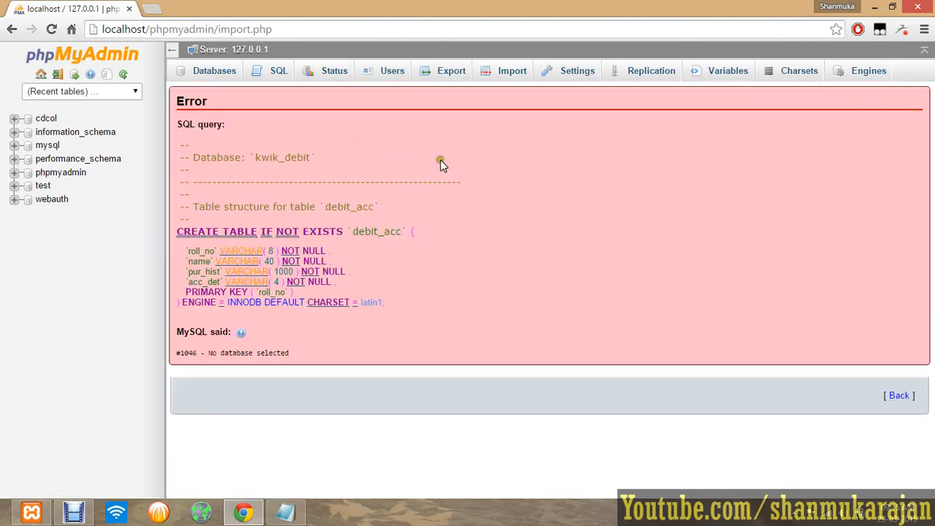
{"action": "mouse_move", "coordinate": [511, 71]}
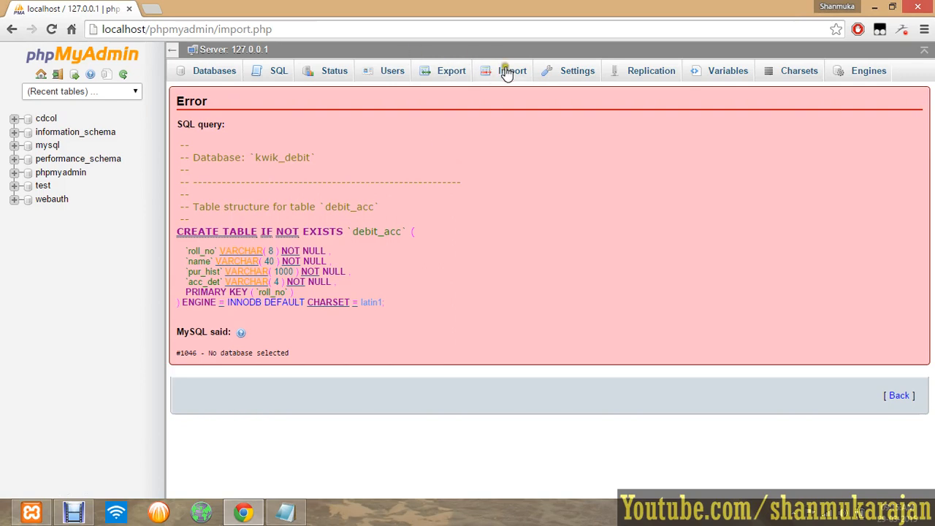
{"action": "mouse_move", "coordinate": [334, 71]}
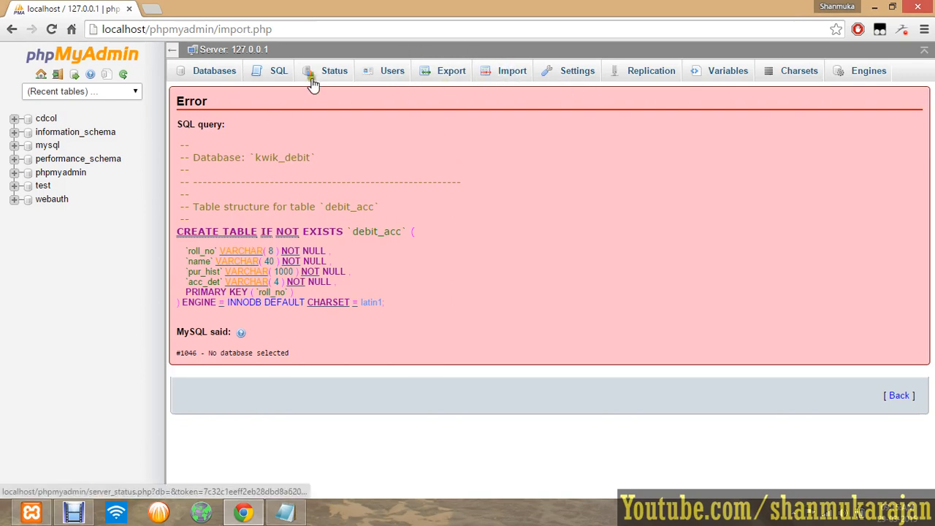
Step: Return to the Databases list and open New folder (2)\Database beside the browser
{"action": "left_click", "coordinate": [214, 70]}
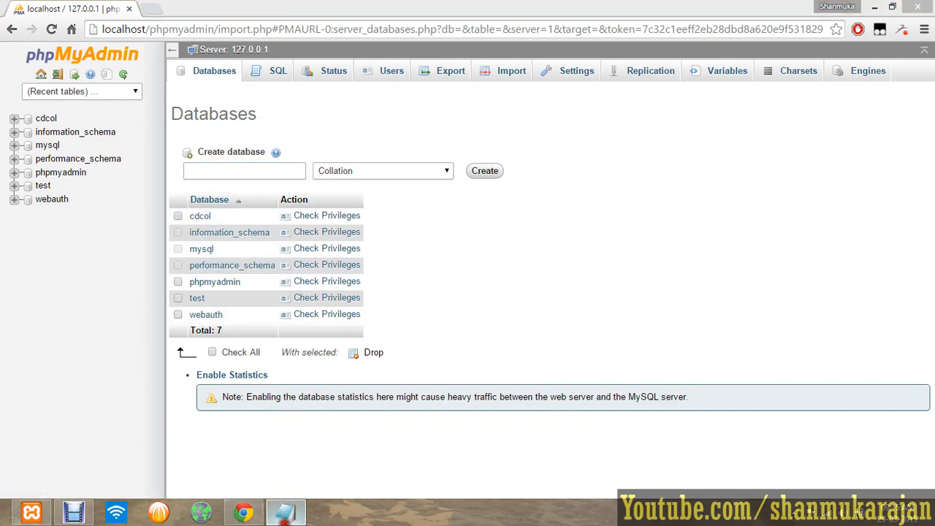
{"action": "left_click", "coordinate": [892, 8]}
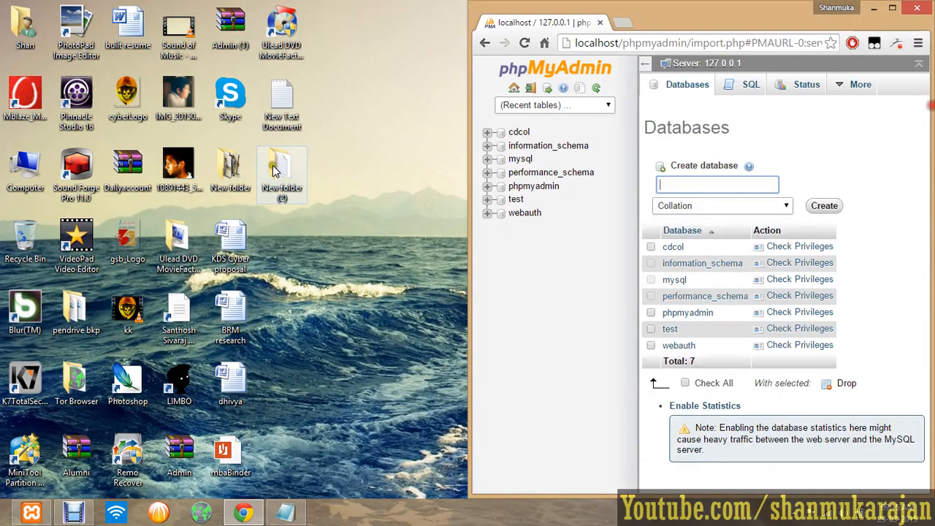
{"action": "double_click", "coordinate": [282, 168]}
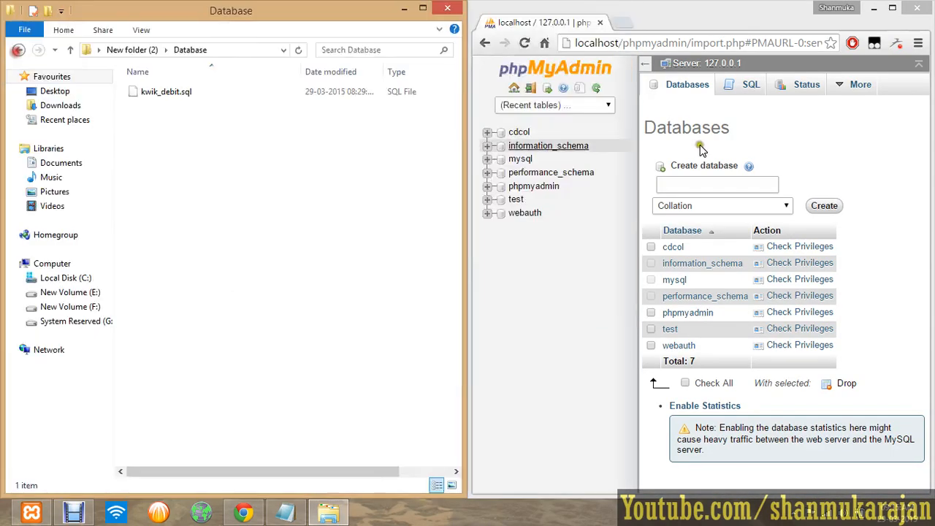
Step: Create a new database named kwik_debit
{"action": "type", "text": "kwik"}
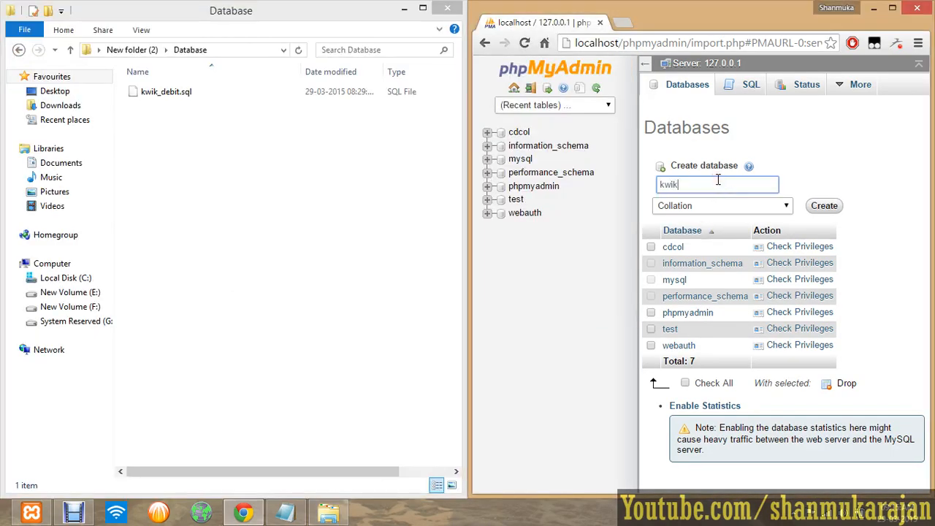
{"action": "type", "text": "_debit"}
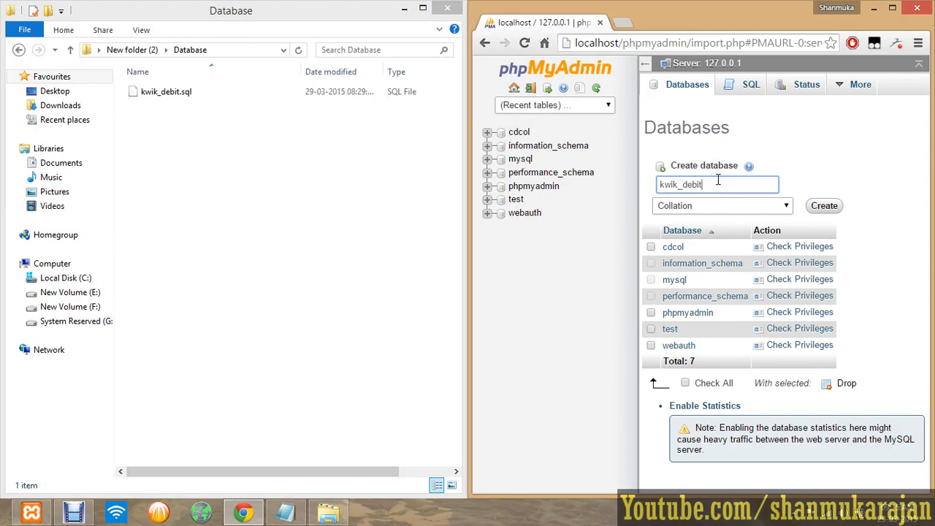
{"action": "left_click", "coordinate": [824, 205]}
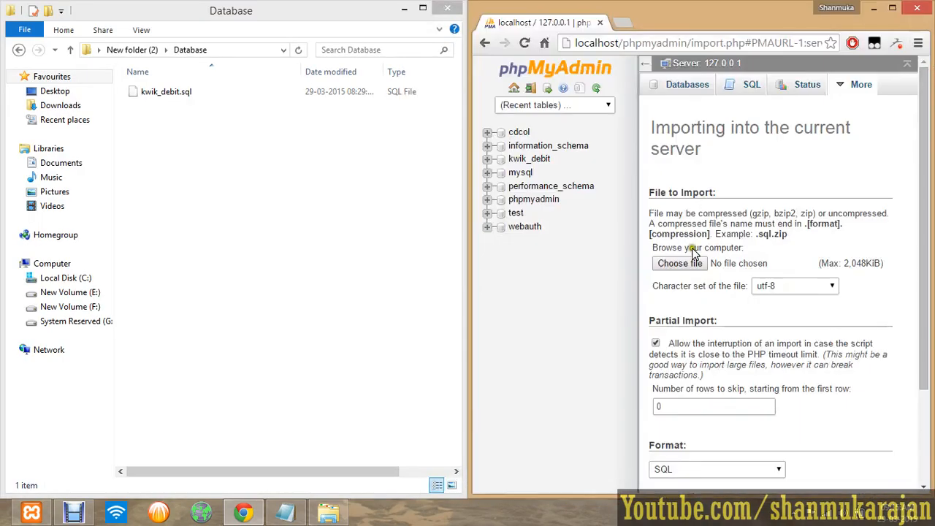
Step: Choose kwik_debit.sql on the server Import form, then go back to the Databases list
{"action": "left_click", "coordinate": [678, 263]}
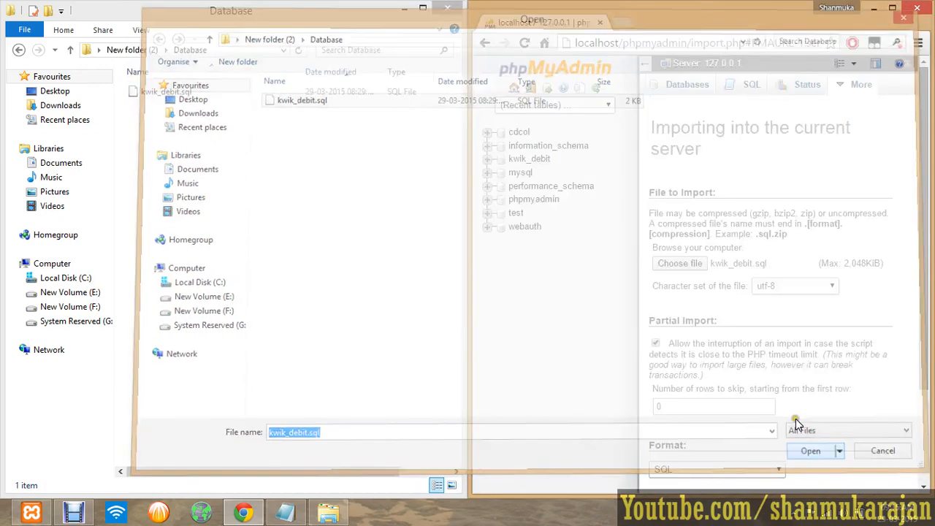
{"action": "left_click", "coordinate": [810, 451]}
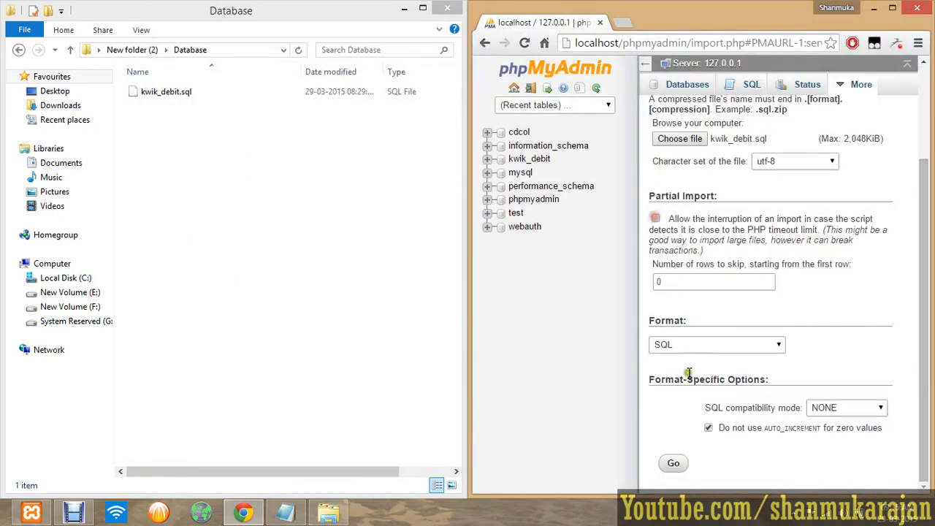
{"action": "left_click", "coordinate": [673, 463]}
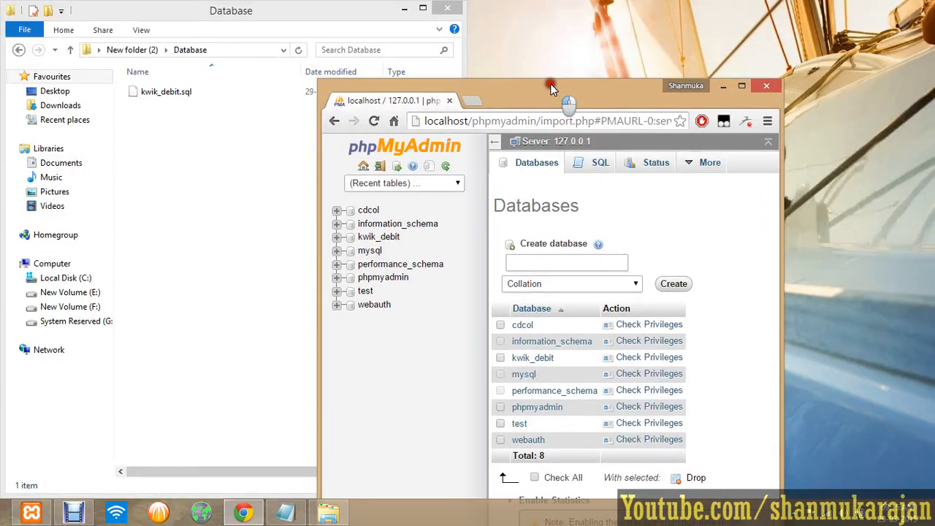
Step: Maximize the browser window showing the phpMyAdmin server home page
{"action": "left_click", "coordinate": [741, 85]}
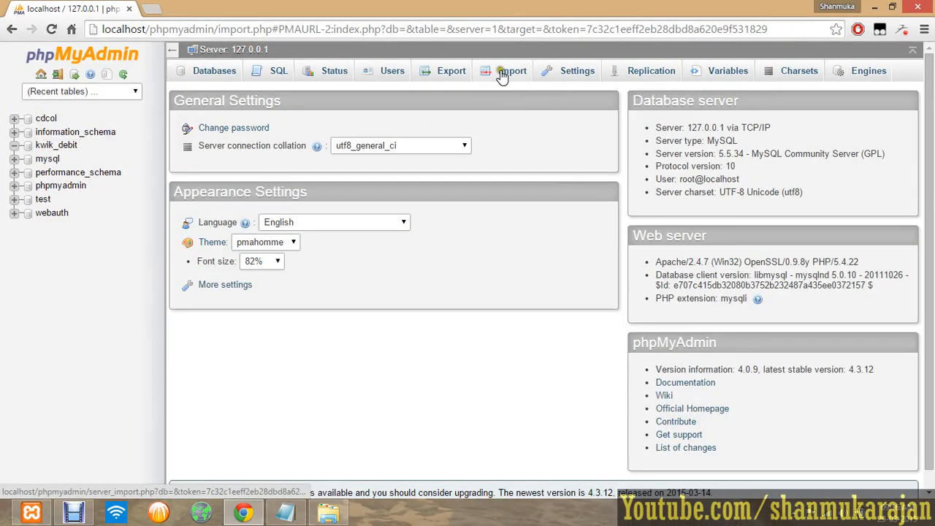
{"action": "mouse_move", "coordinate": [217, 145]}
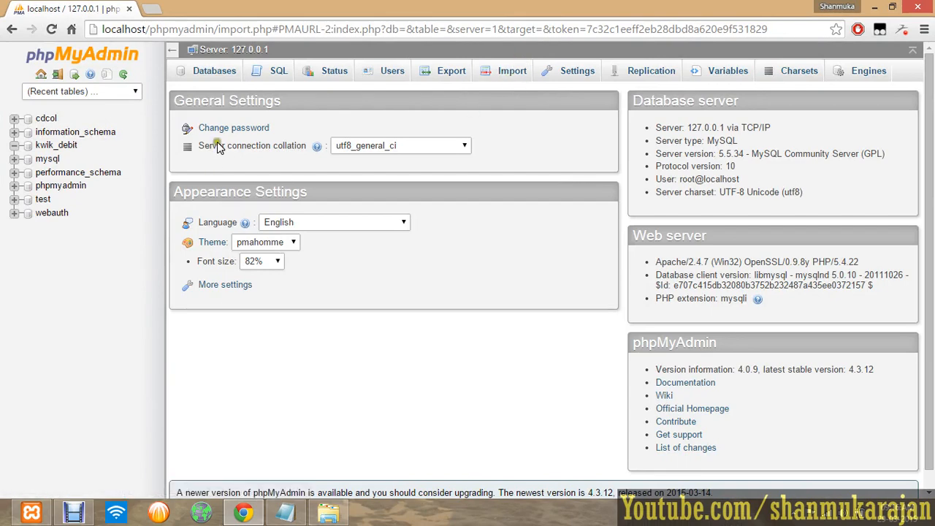
Step: Open the kwik_debit database, choose kwik_debit.sql, and run the import
{"action": "left_click", "coordinate": [214, 70]}
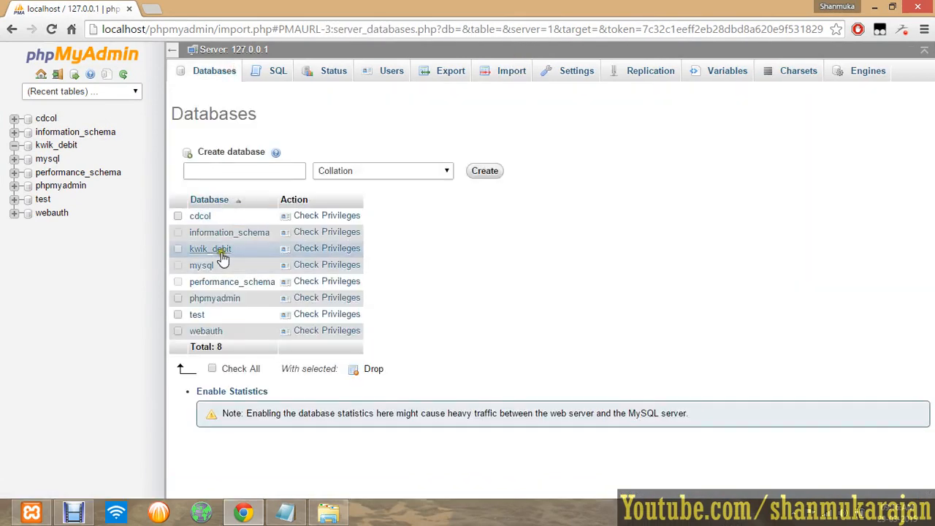
{"action": "left_click", "coordinate": [211, 248]}
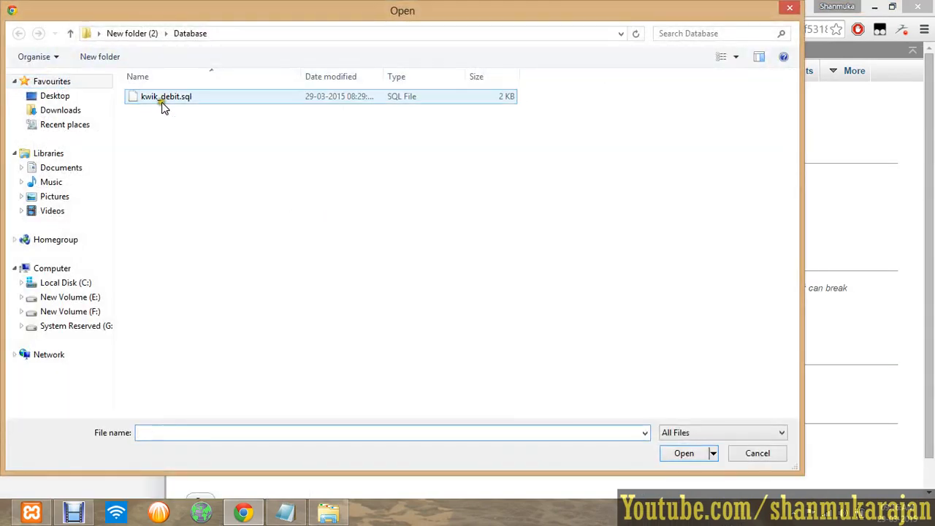
{"action": "left_click", "coordinate": [684, 453]}
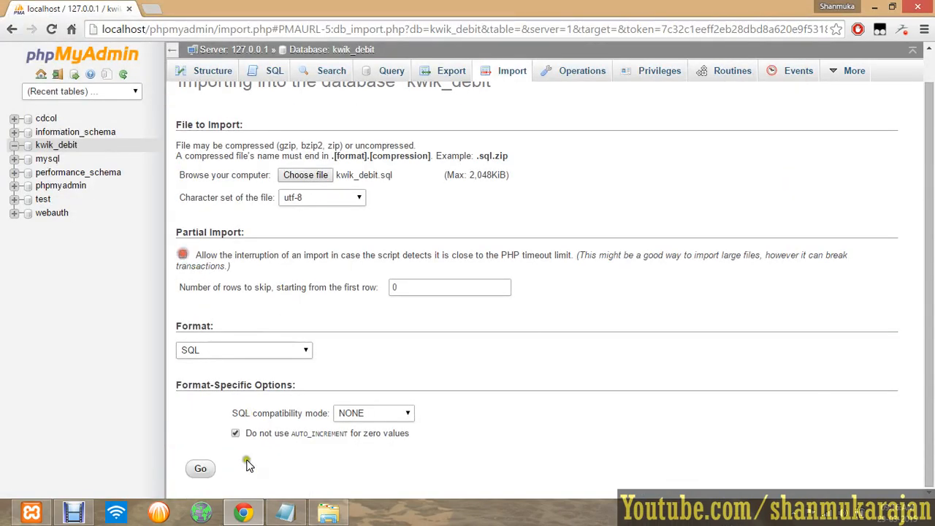
{"action": "left_click", "coordinate": [200, 468]}
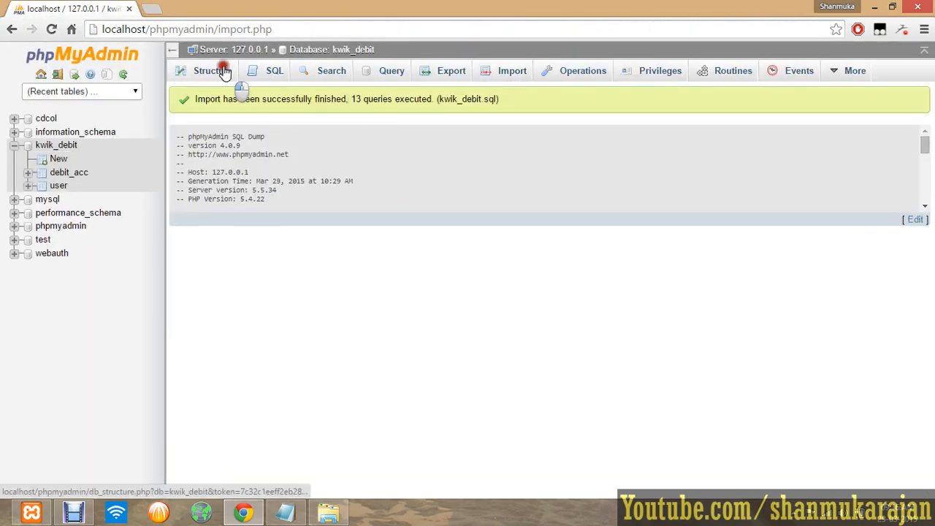
Step: Move between server home and kwik_debit's Structure page listing the debit_acc and user tables
{"action": "left_click", "coordinate": [212, 71]}
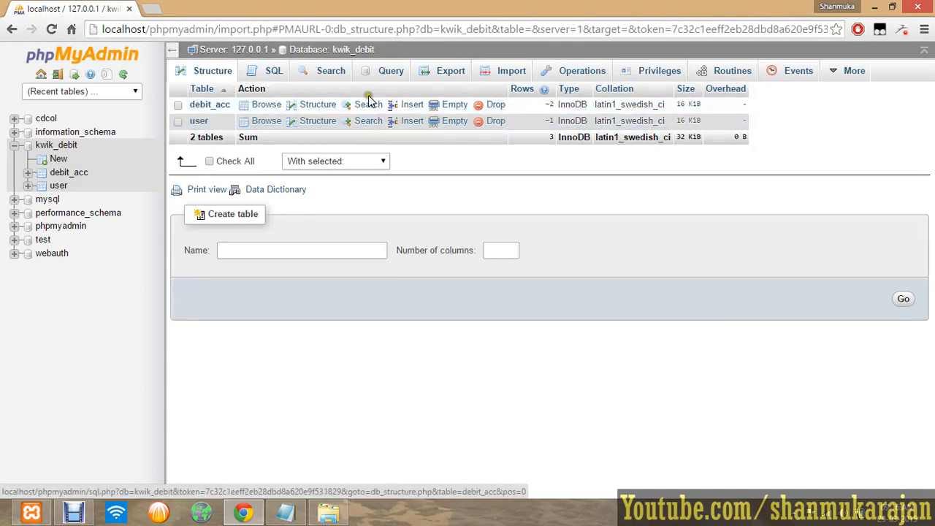
{"action": "left_click", "coordinate": [41, 74]}
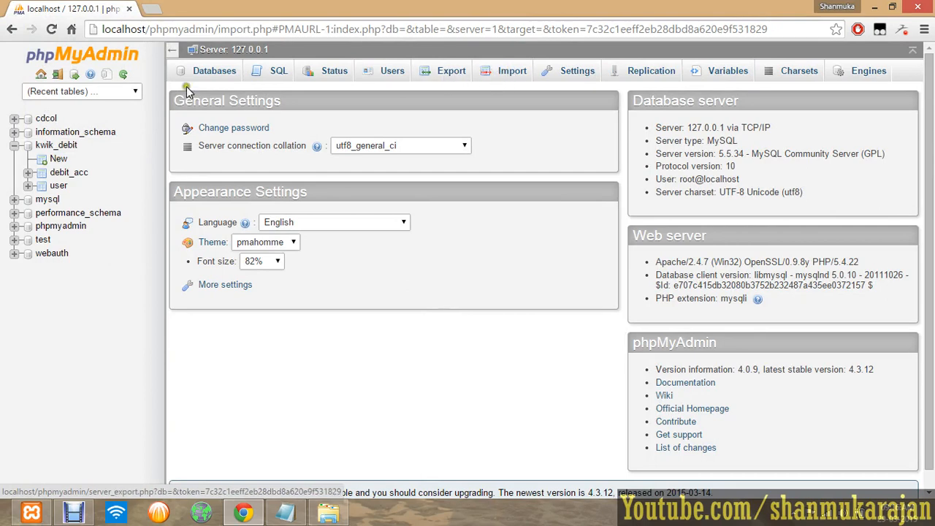
{"action": "left_click", "coordinate": [214, 71]}
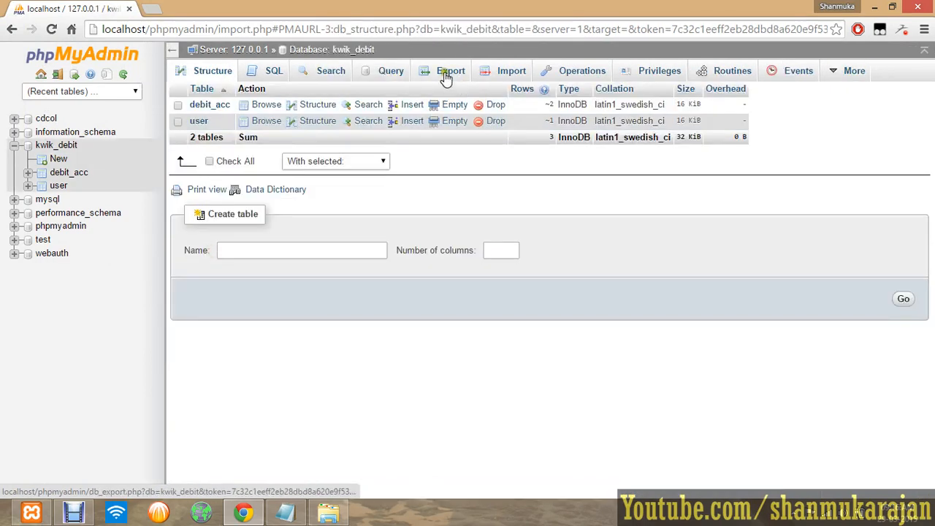
{"action": "mouse_move", "coordinate": [512, 70]}
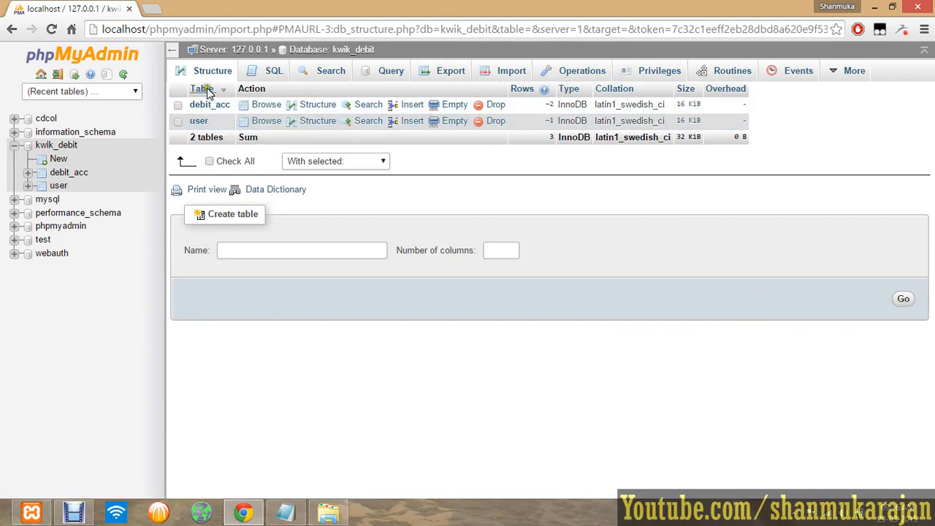
{"action": "mouse_move", "coordinate": [451, 71]}
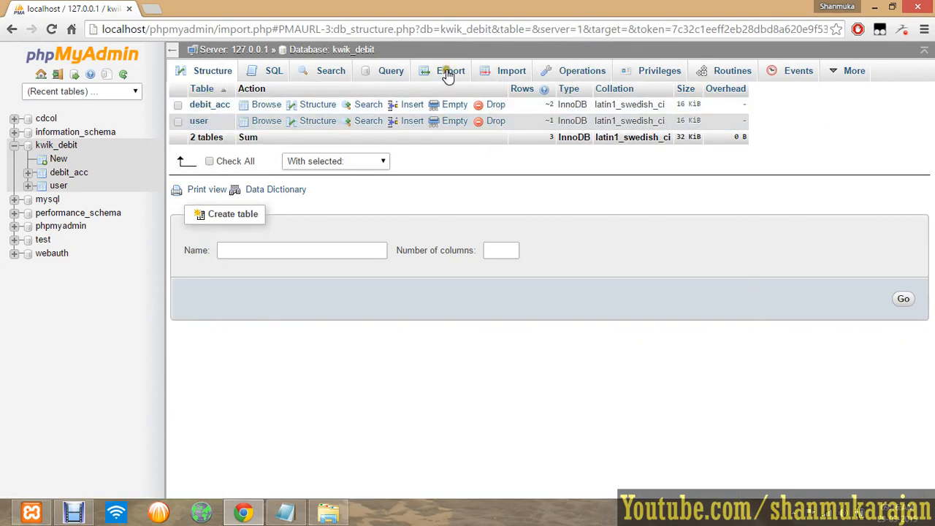
Step: Set up a Quick SQL export of kwik_debit after briefly viewing the custom options
{"action": "left_click", "coordinate": [451, 70]}
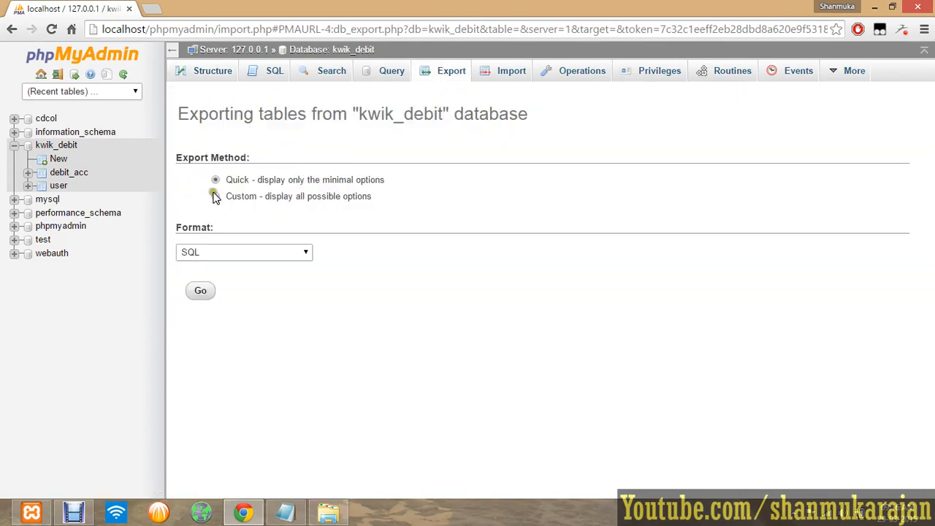
{"action": "left_click", "coordinate": [215, 195]}
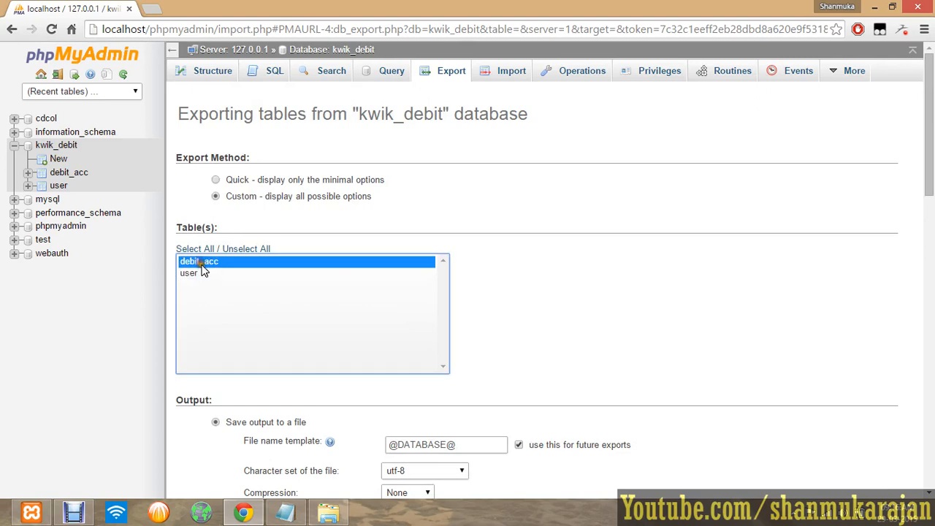
{"action": "left_click", "coordinate": [189, 272]}
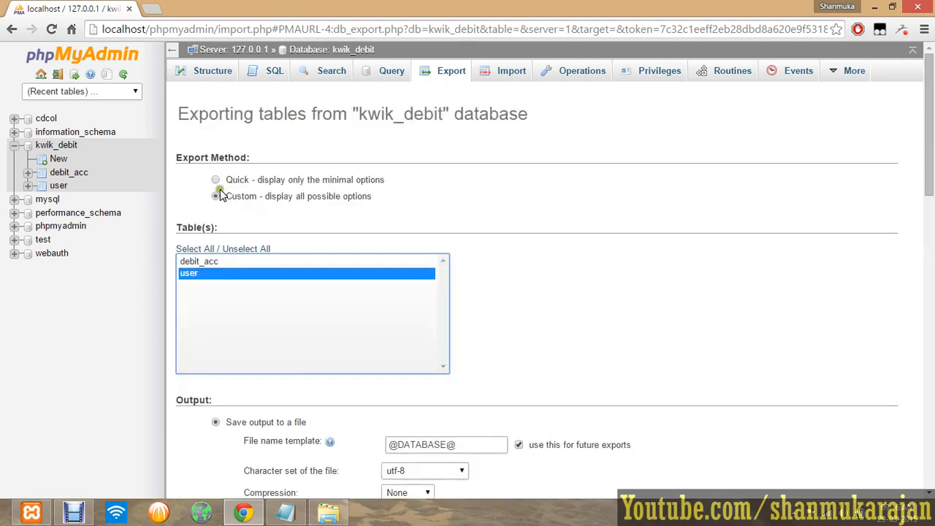
{"action": "left_click", "coordinate": [215, 180]}
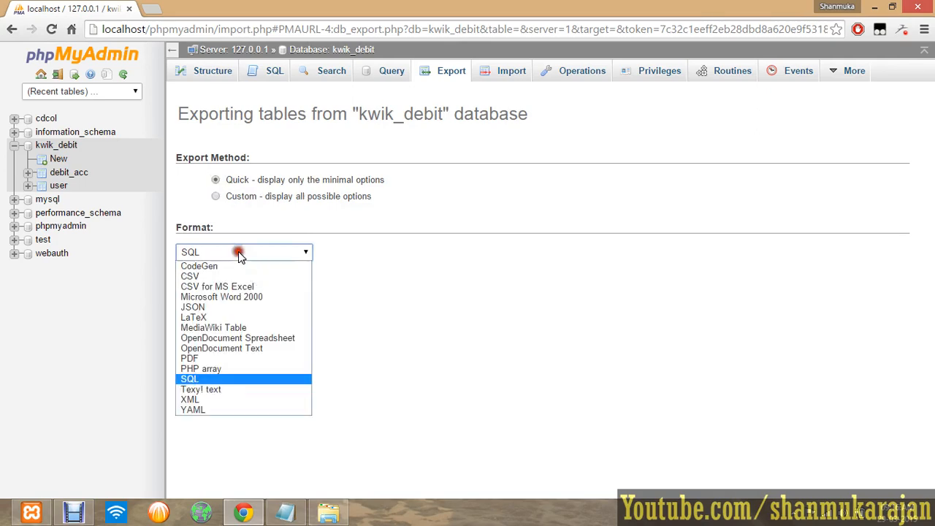
{"action": "left_click", "coordinate": [189, 378]}
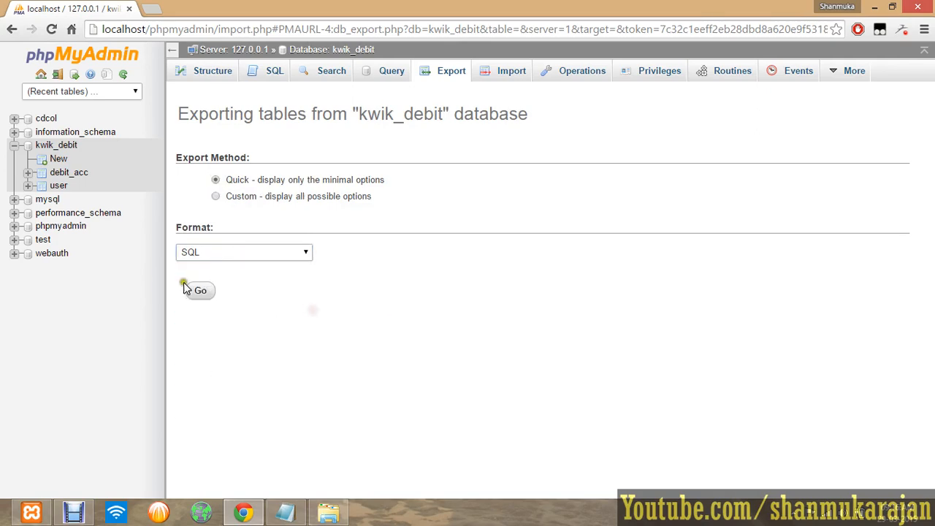
Step: Run the export and save kwik_debit.sql to the Desktop
{"action": "left_click", "coordinate": [200, 290]}
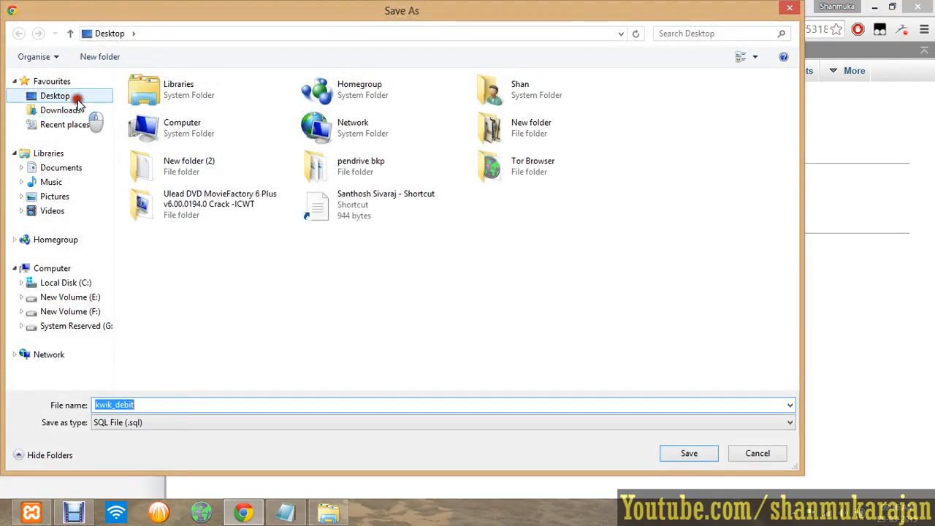
{"action": "left_click", "coordinate": [688, 453]}
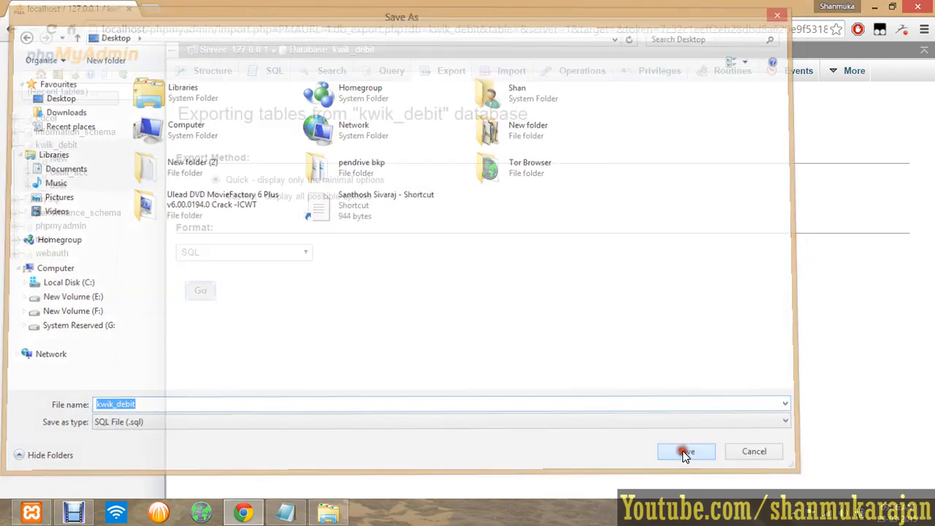
{"action": "left_click", "coordinate": [685, 450]}
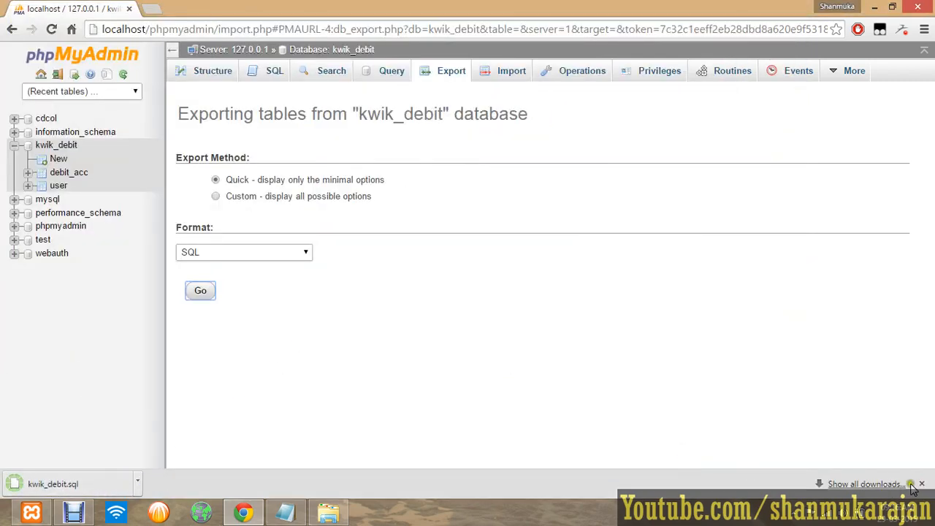